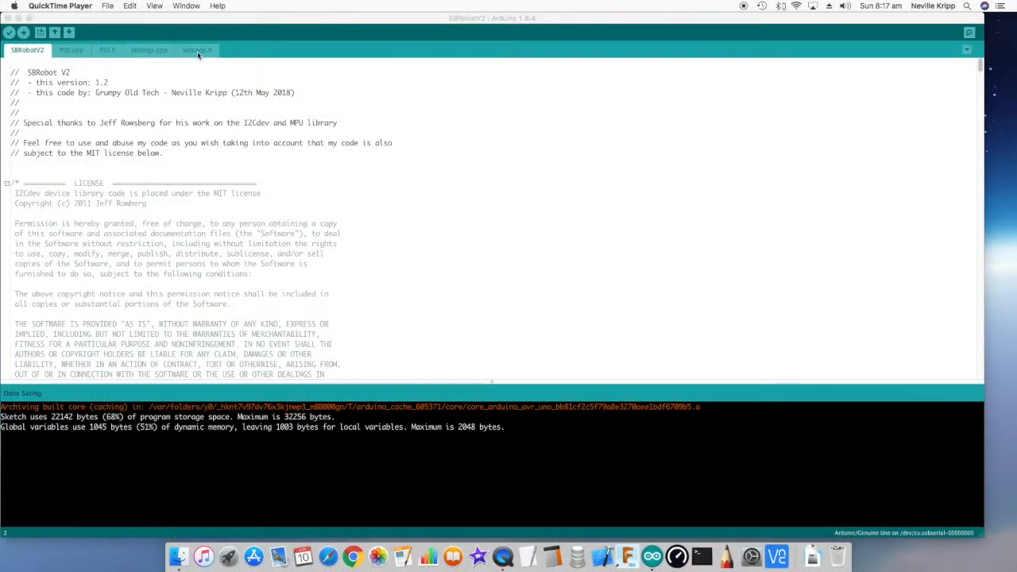
# - Review Settings.h, scrolling through the ParametersType struct and Settings class declaration
pyautogui.click(196, 49)
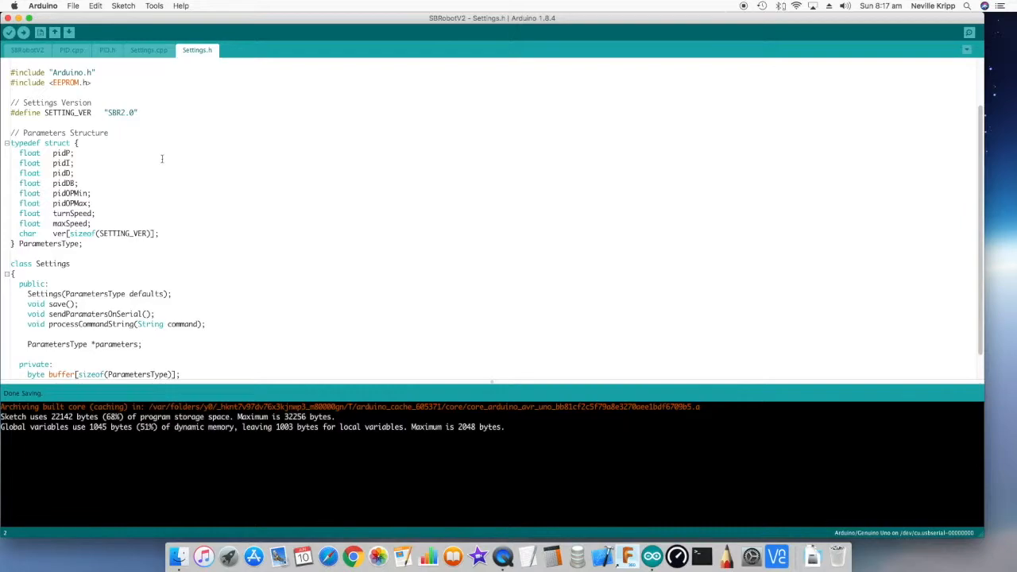
pyautogui.moveTo(165, 90)
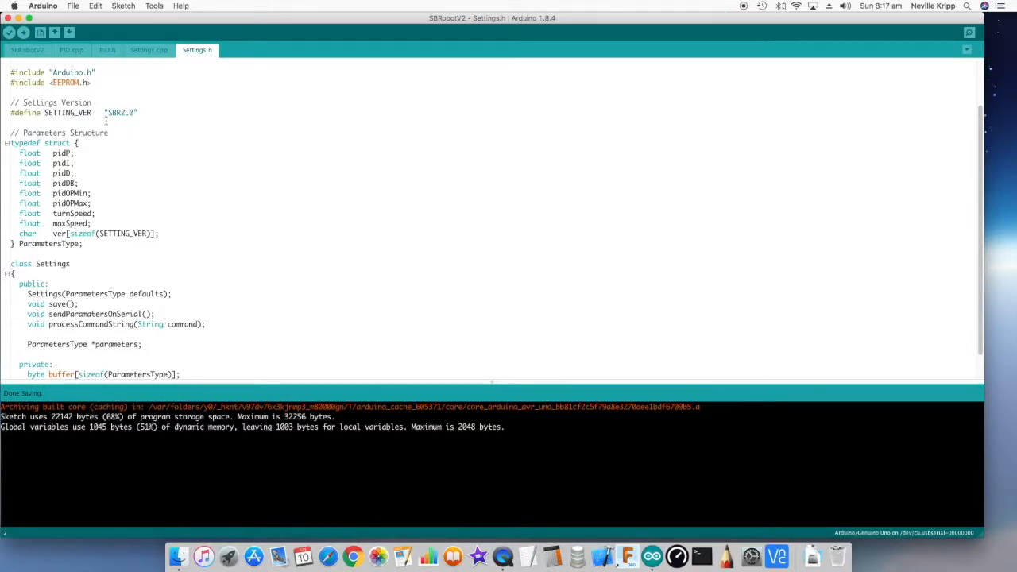
pyautogui.scroll(-3)
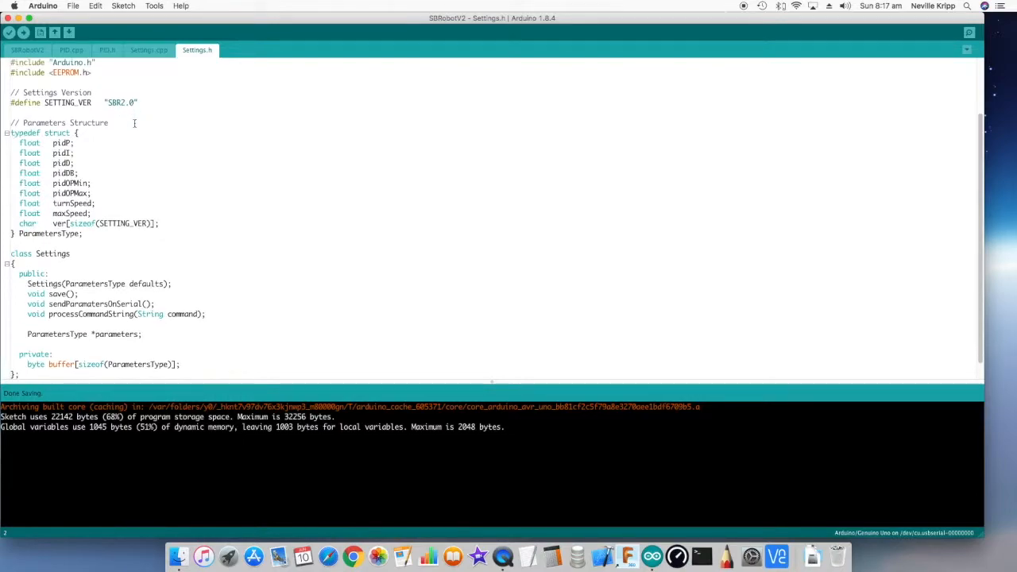
pyautogui.scroll(-3)
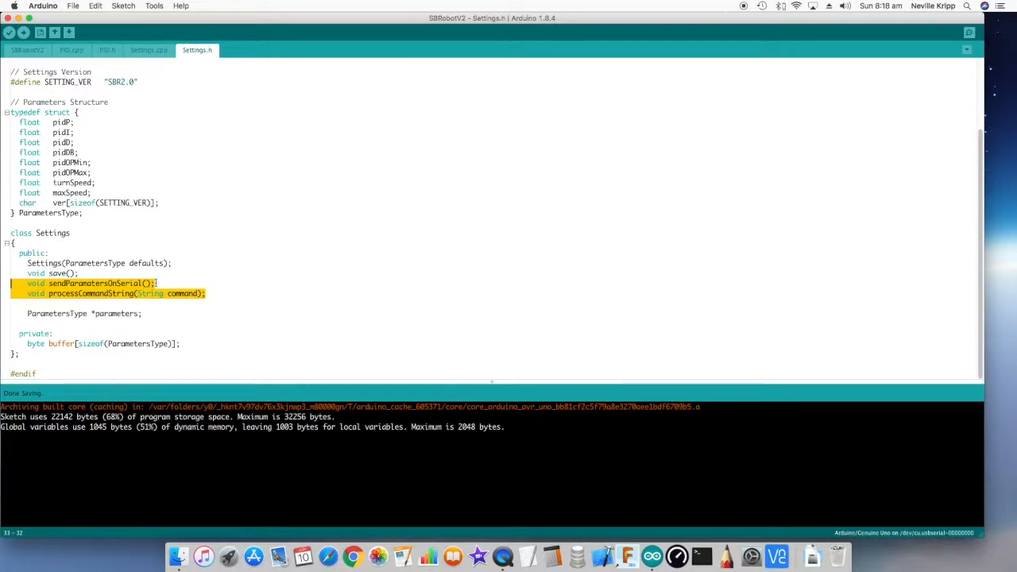
pyautogui.moveTo(199, 316)
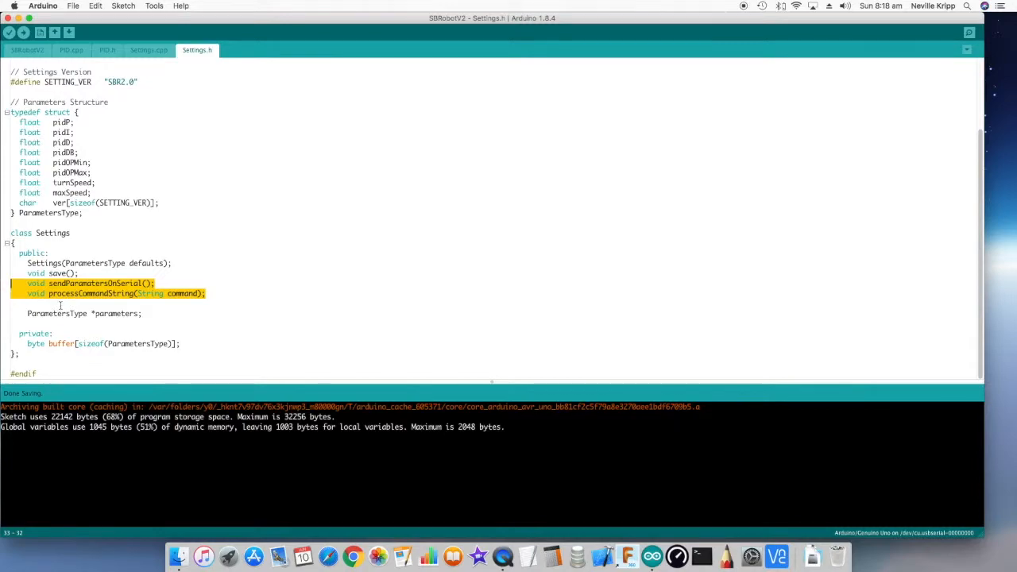
pyautogui.moveTo(221, 307)
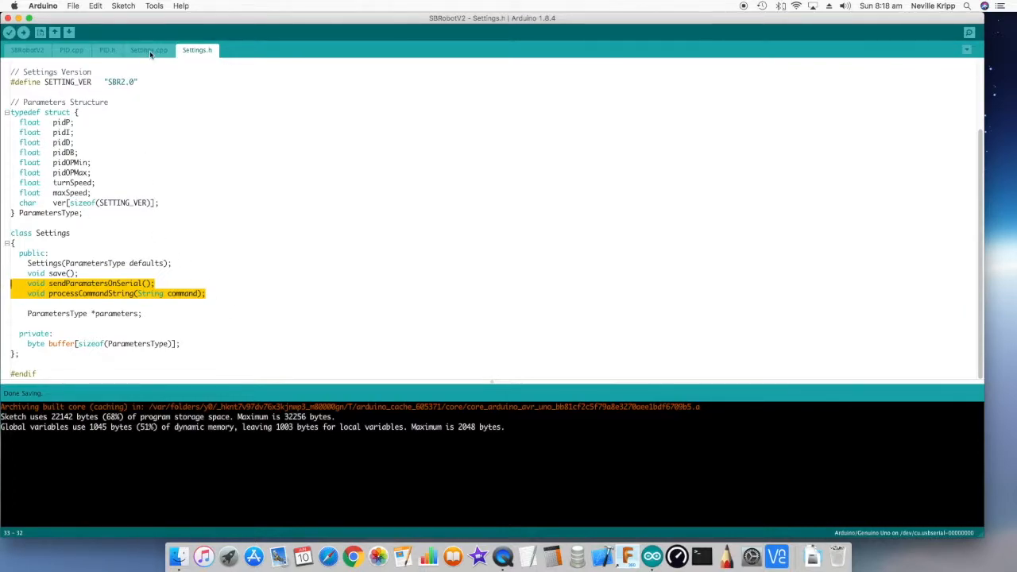
# - Review Settings.cpp's processCommandString handlers for pidP, pidD and turnSpeed commands
pyautogui.click(149, 49)
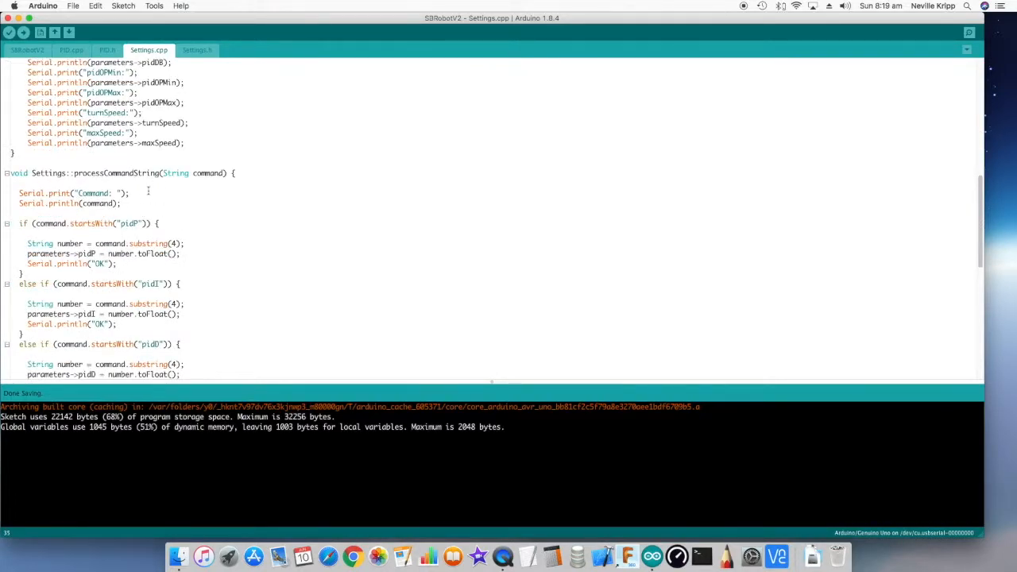
pyautogui.scroll(-3)
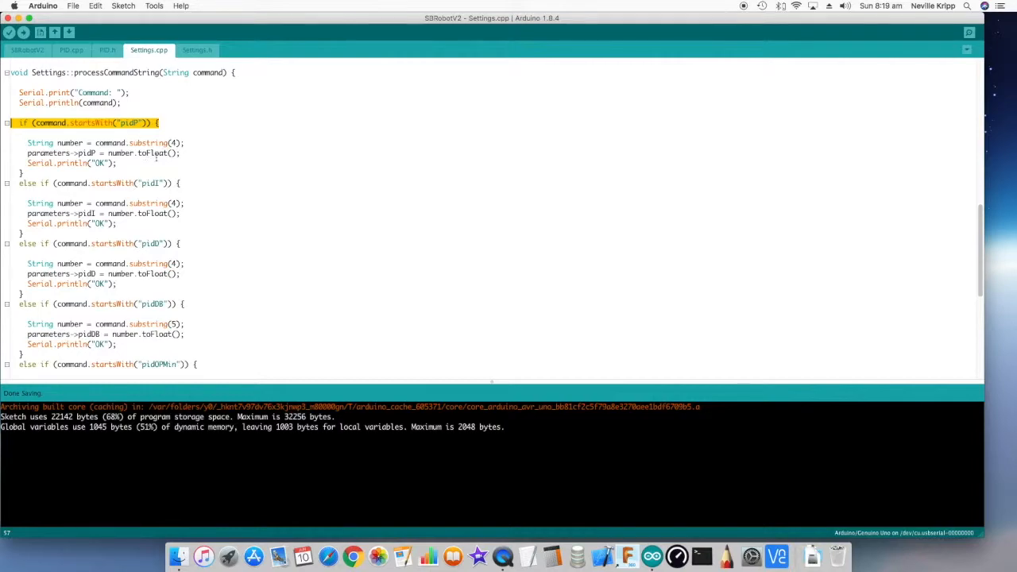
pyautogui.scroll(-3)
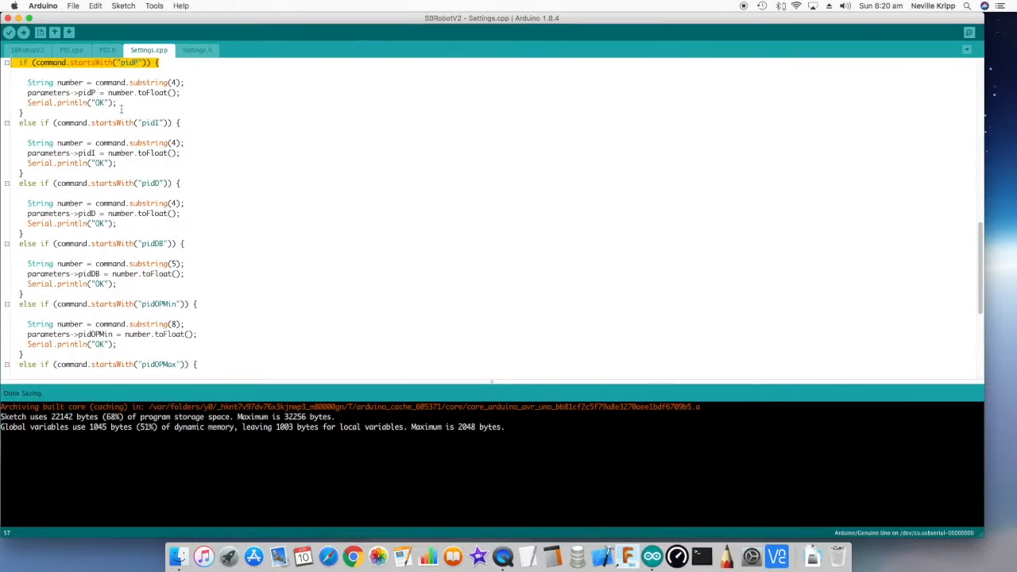
pyautogui.scroll(-3)
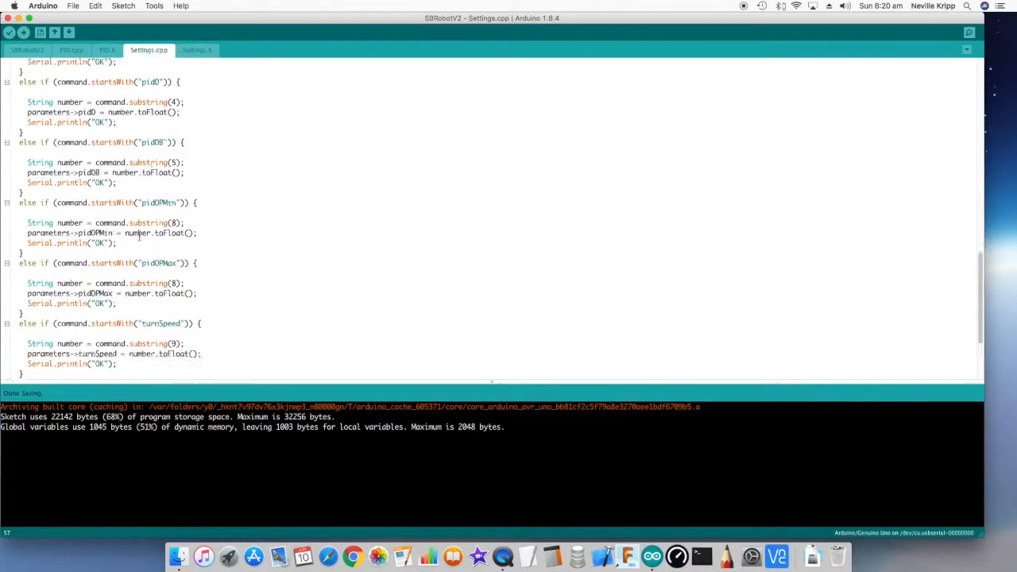
# - Scroll the SBRobotV2 sketch past defines, ParametersType defaults and globals to setup()
pyautogui.click(27, 49)
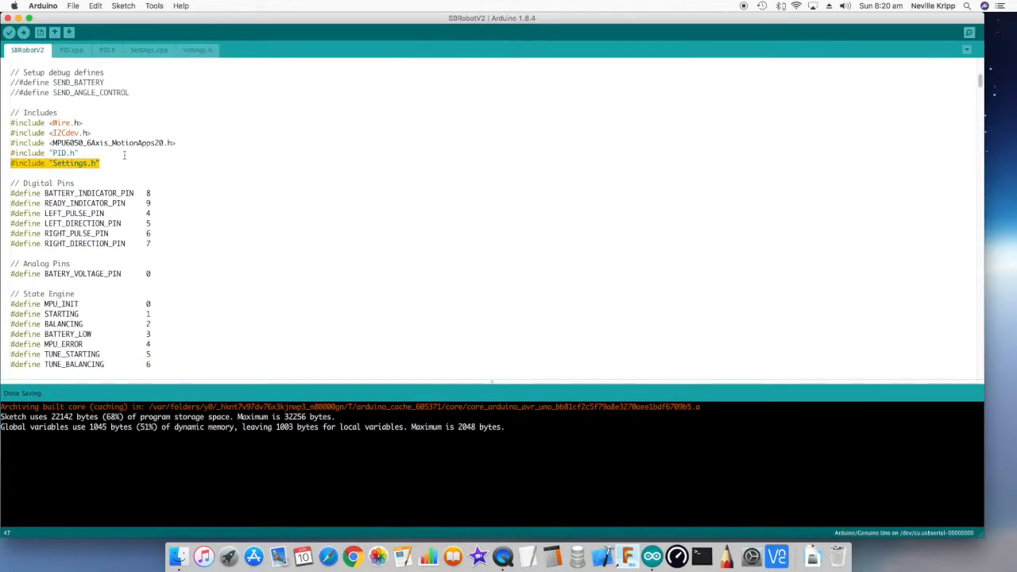
pyautogui.scroll(-3)
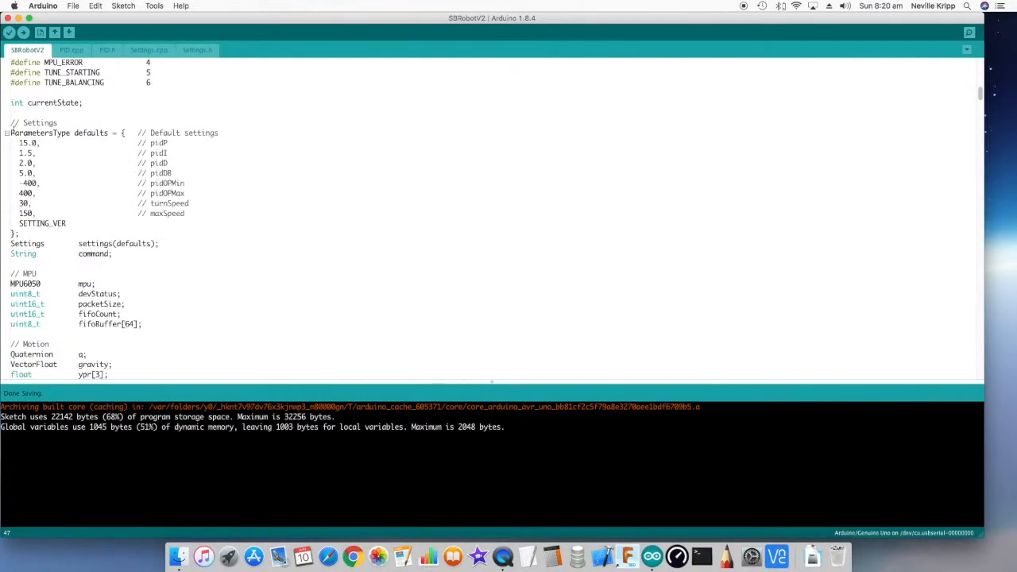
pyautogui.moveTo(98, 168)
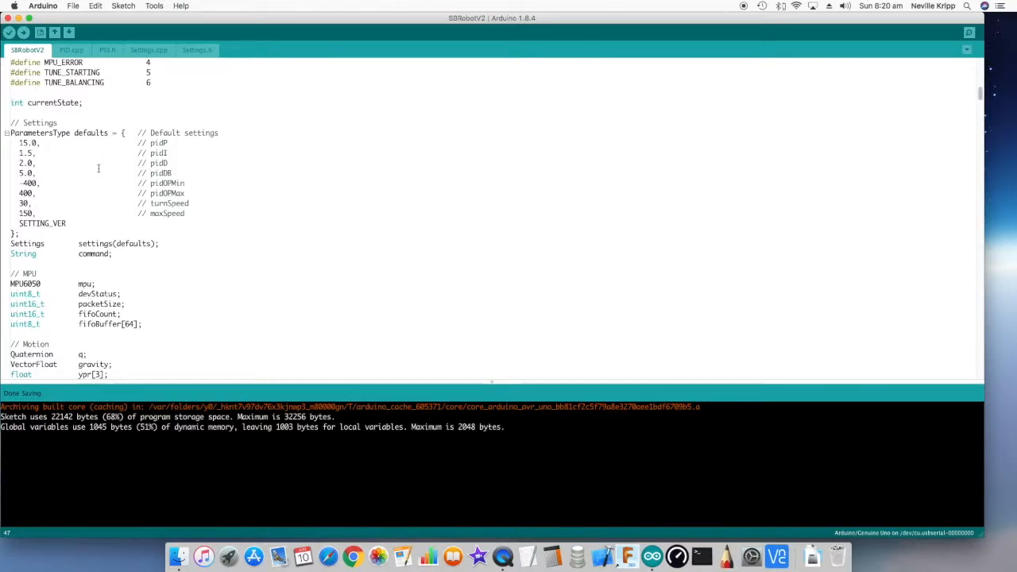
pyautogui.moveTo(87, 218)
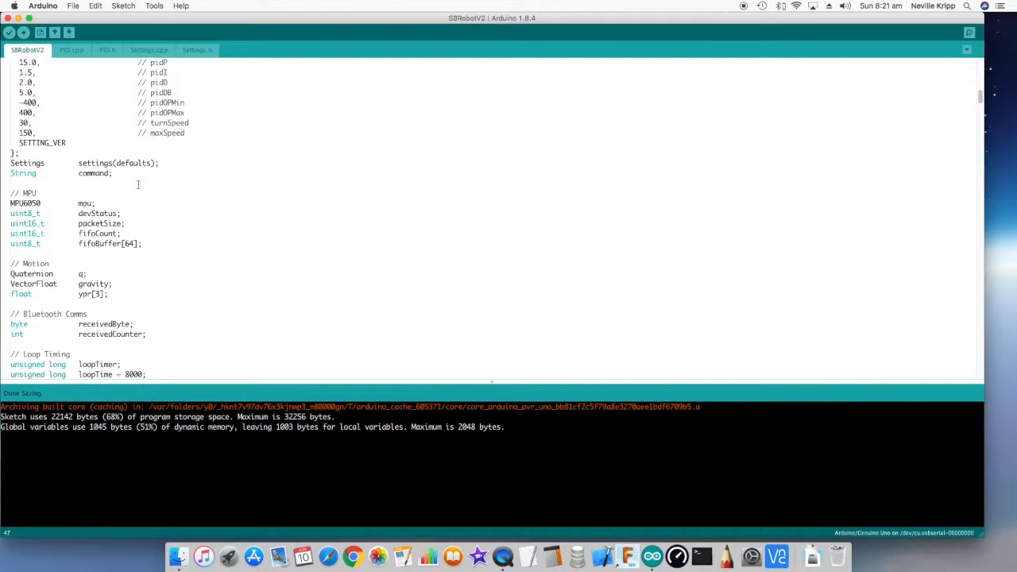
pyautogui.scroll(-3)
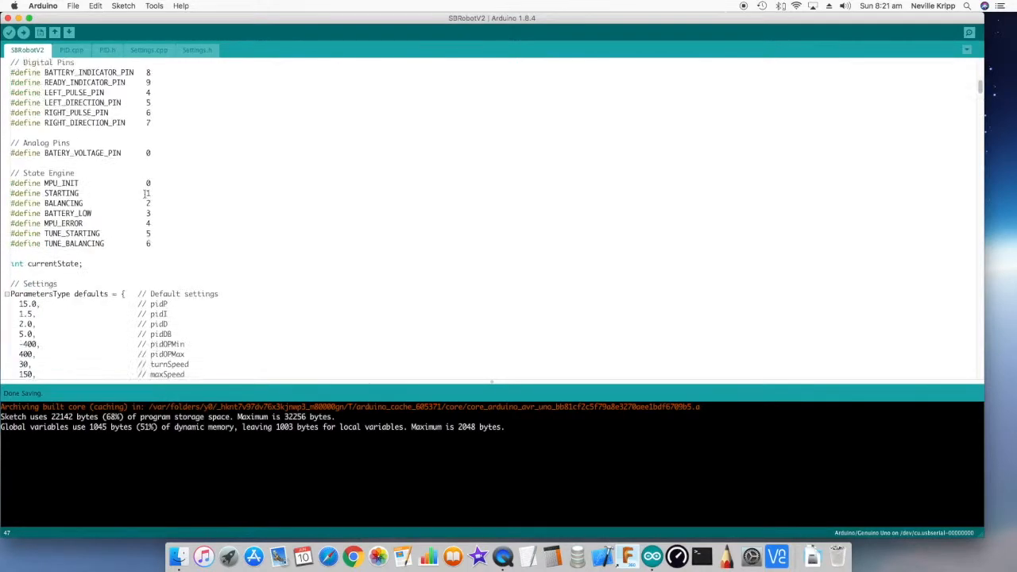
pyautogui.scroll(-3)
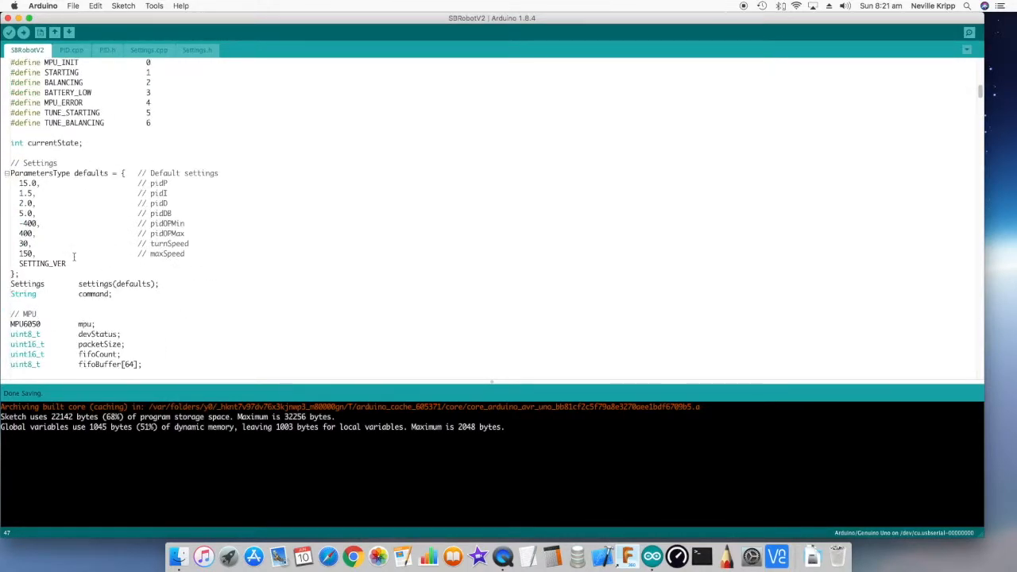
pyautogui.scroll(-3)
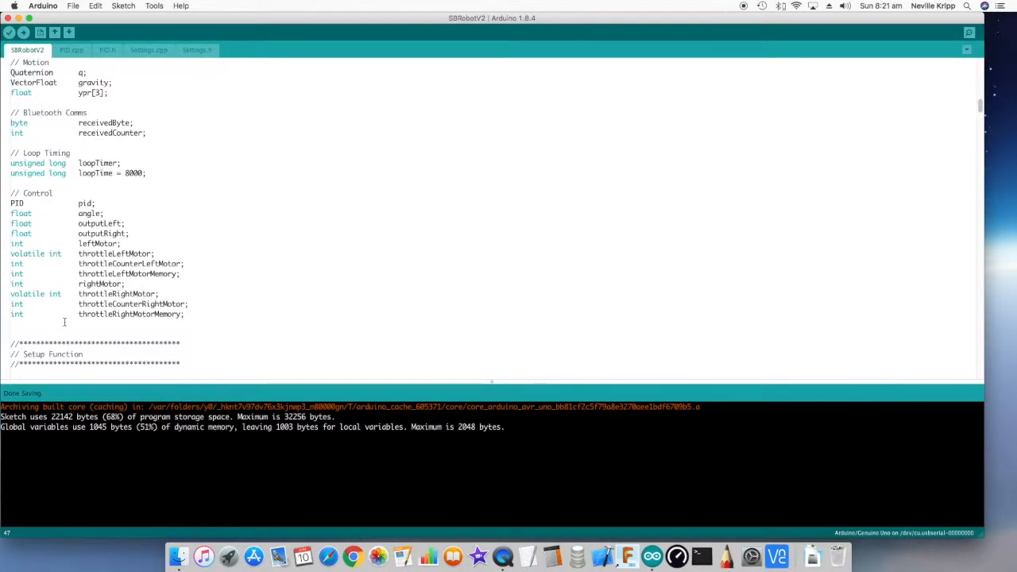
pyautogui.scroll(-3)
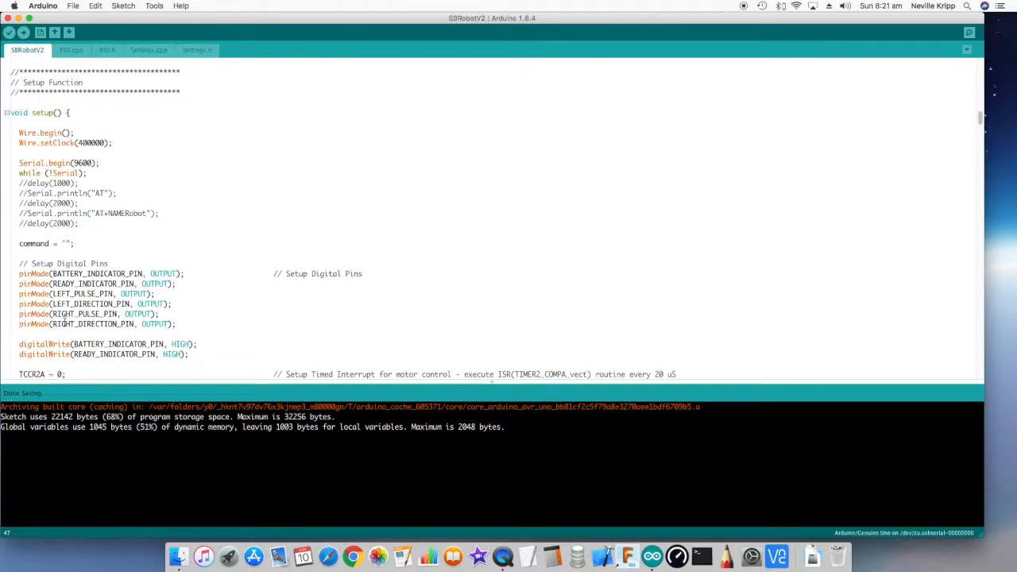
# - Scroll past checkSerialComms, setPIDParameters and checkBatteryVoltage toward loop()
pyautogui.scroll(-3)
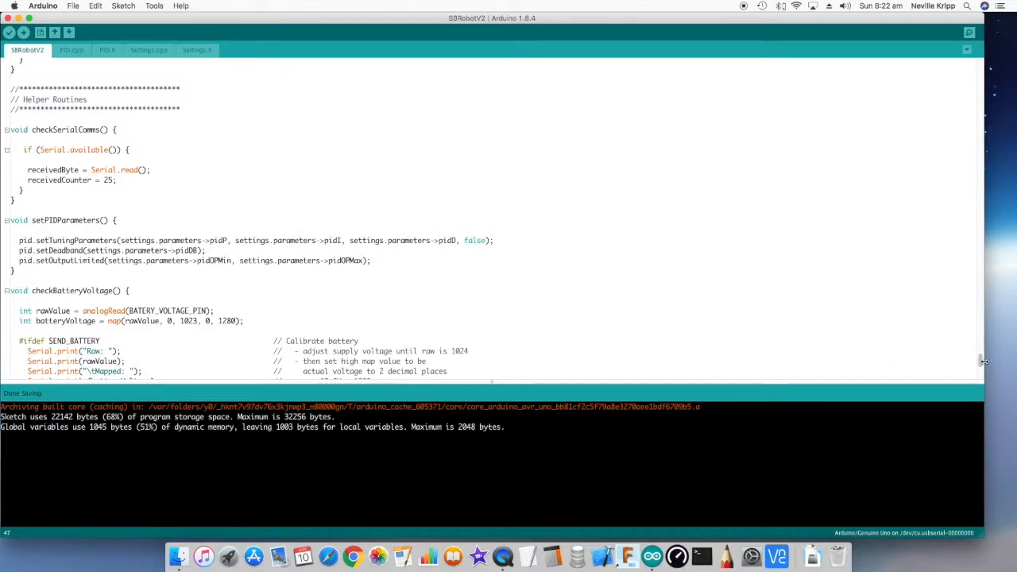
pyautogui.moveTo(982, 361)
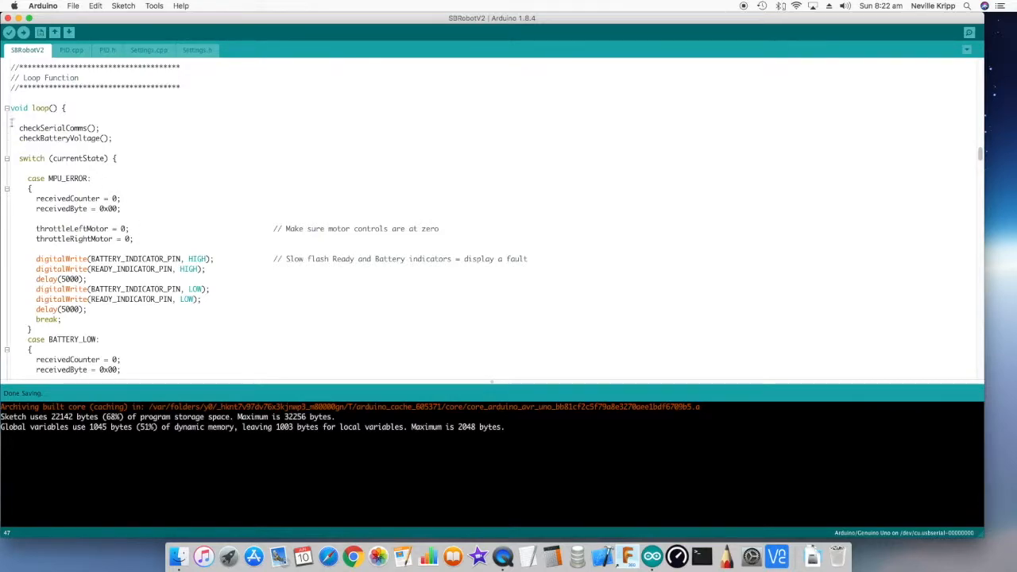
# - Highlight checkSerialComms in loop(), then review MPU_ERROR, BATTERY_LOW, MPU_INIT and STARTING cases
pyautogui.doubleClick(57, 128)
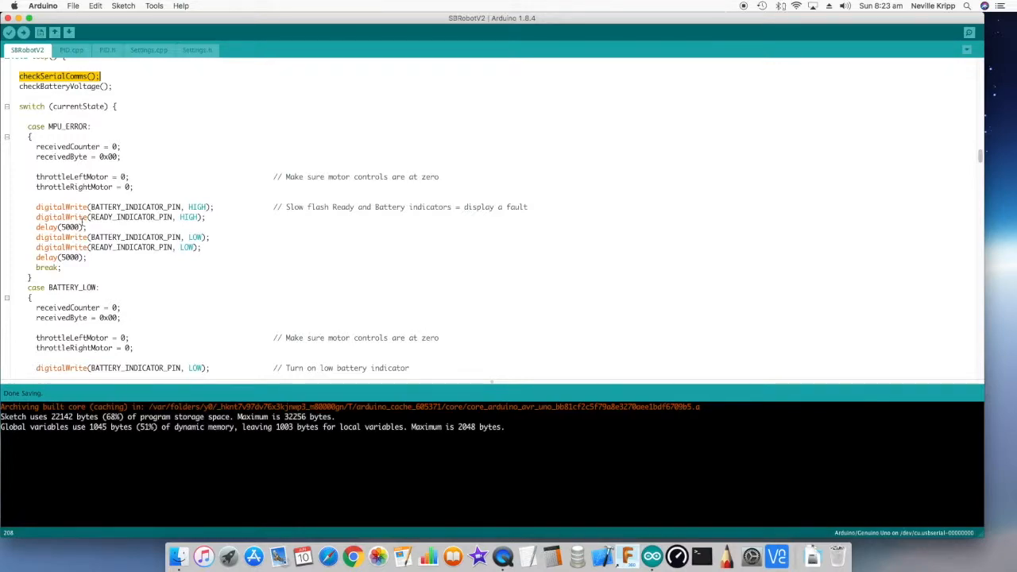
pyautogui.moveTo(104, 136)
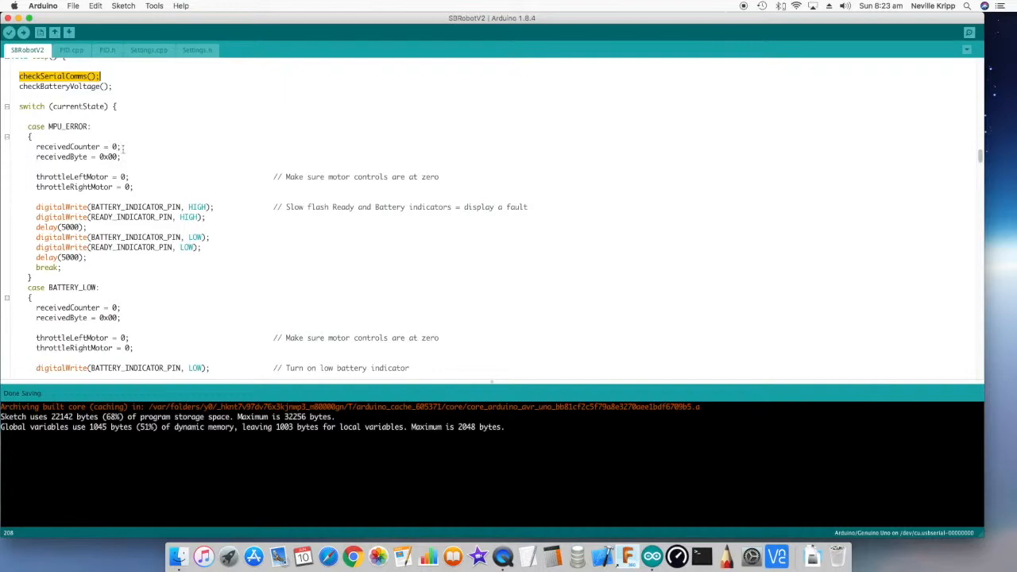
pyautogui.scroll(-3)
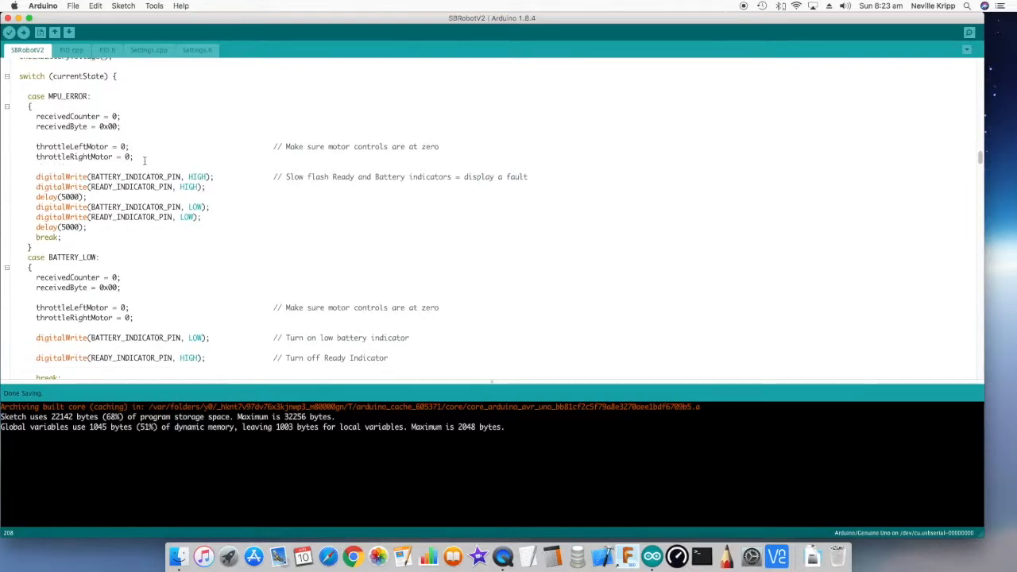
pyautogui.scroll(-3)
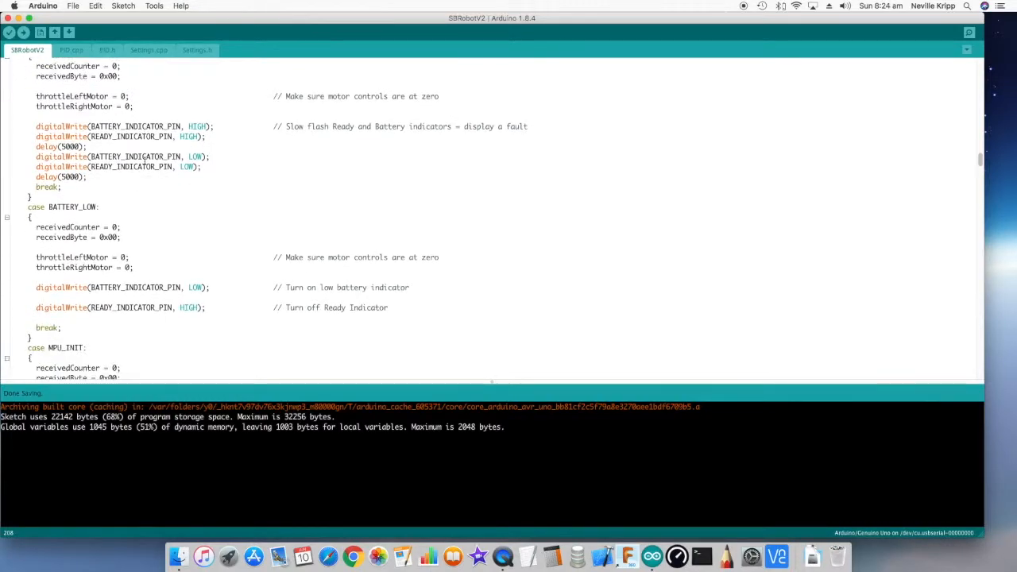
pyautogui.scroll(-3)
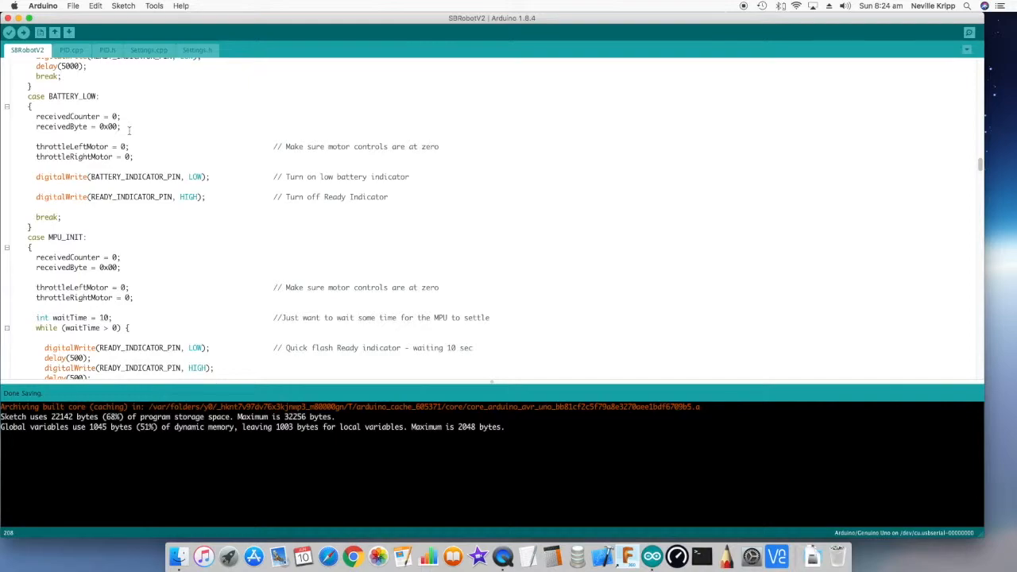
pyautogui.scroll(-3)
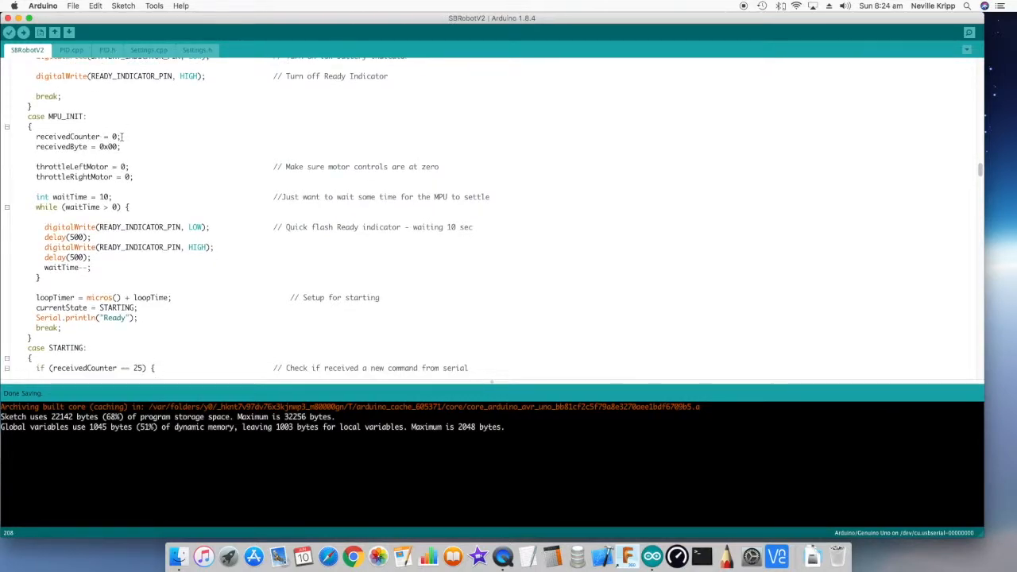
pyautogui.scroll(-3)
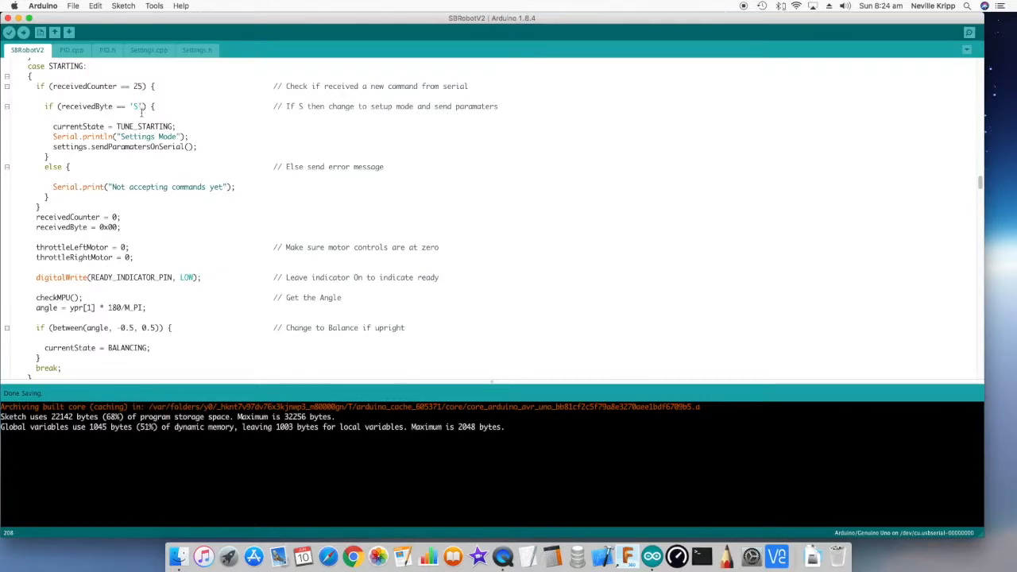
pyautogui.scroll(-3)
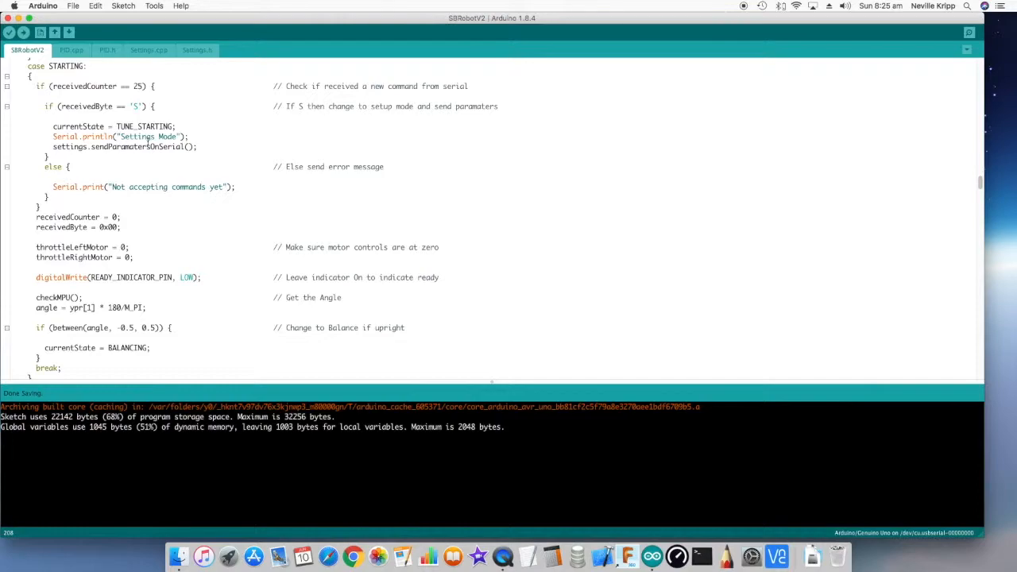
pyautogui.moveTo(116, 157)
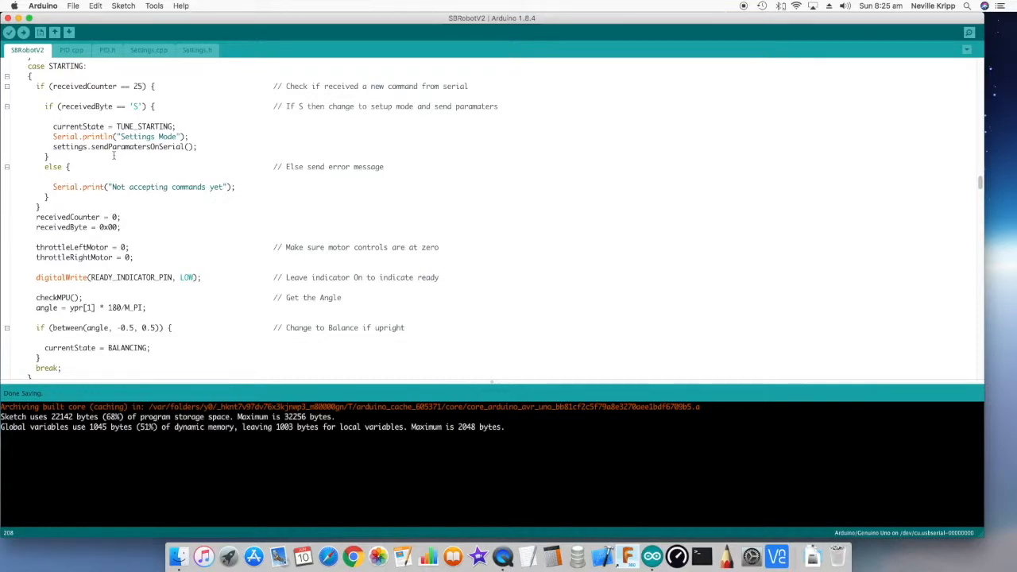
pyautogui.scroll(-3)
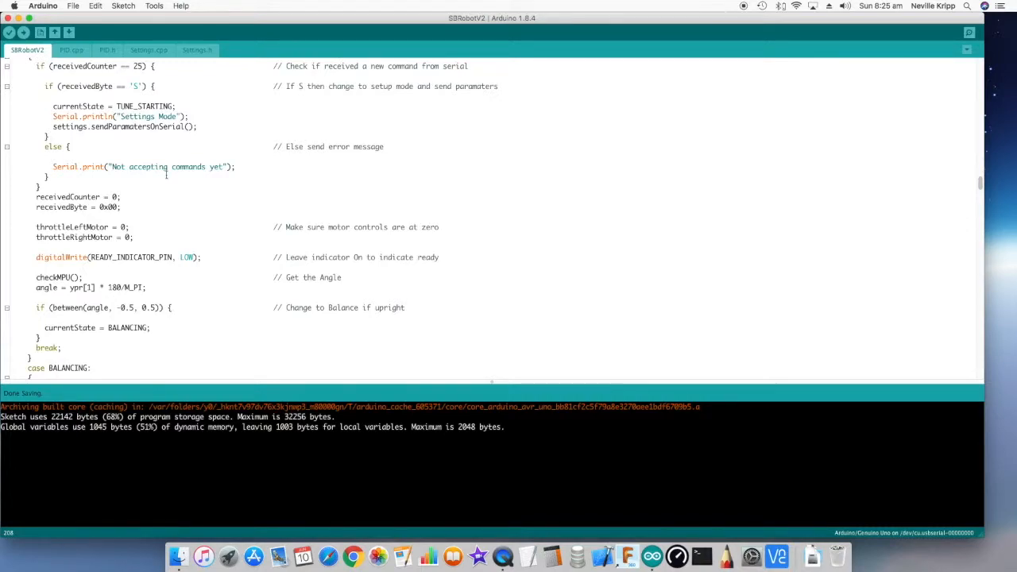
pyautogui.scroll(-3)
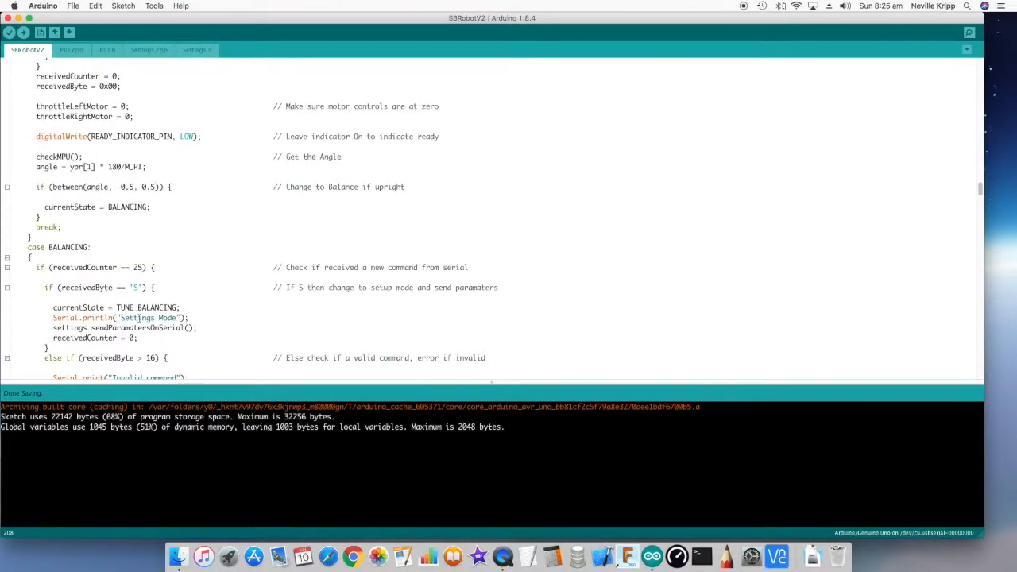
pyautogui.scroll(-3)
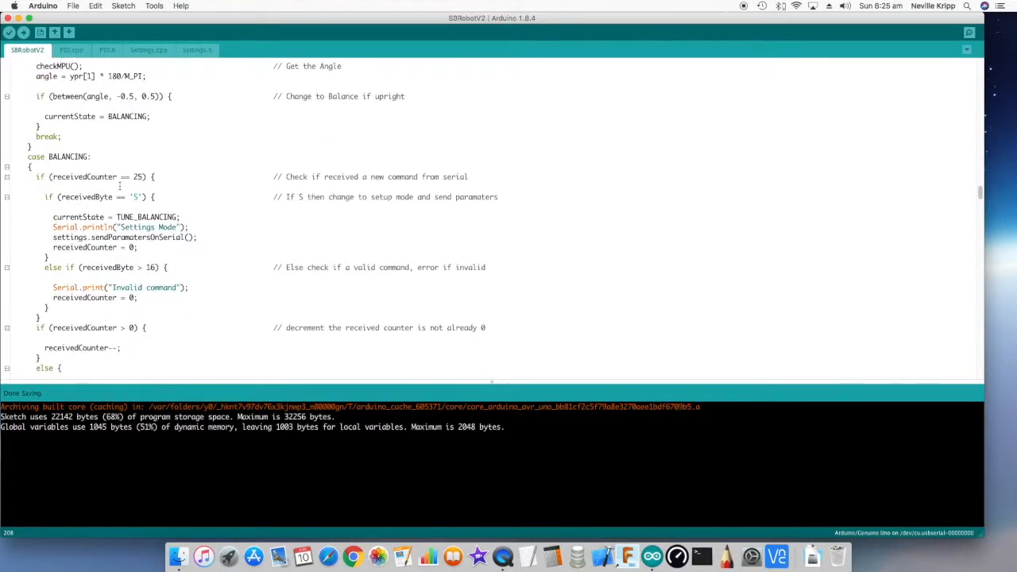
pyautogui.scroll(-3)
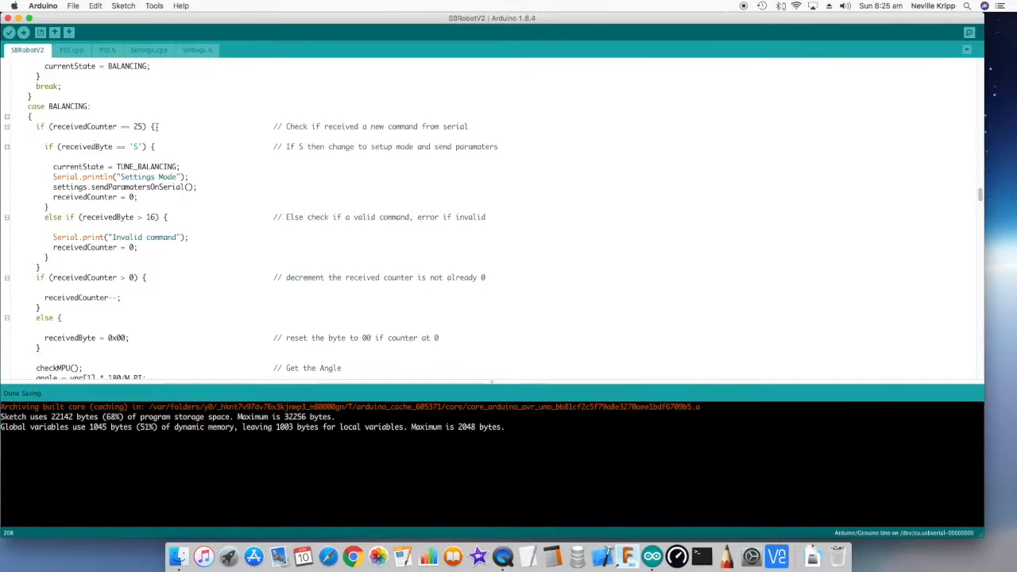
pyautogui.scroll(-3)
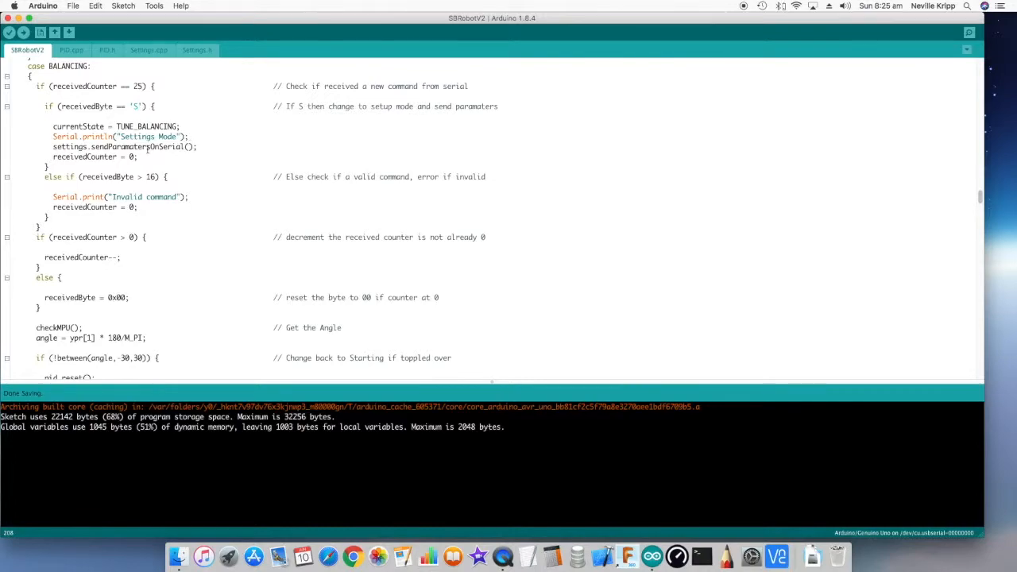
pyautogui.scroll(-3)
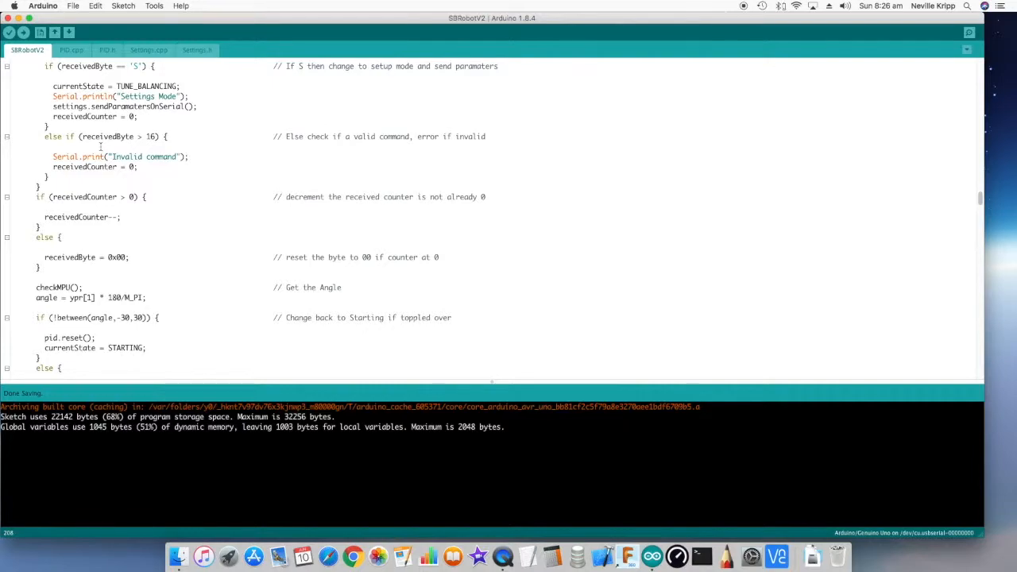
pyautogui.scroll(-3)
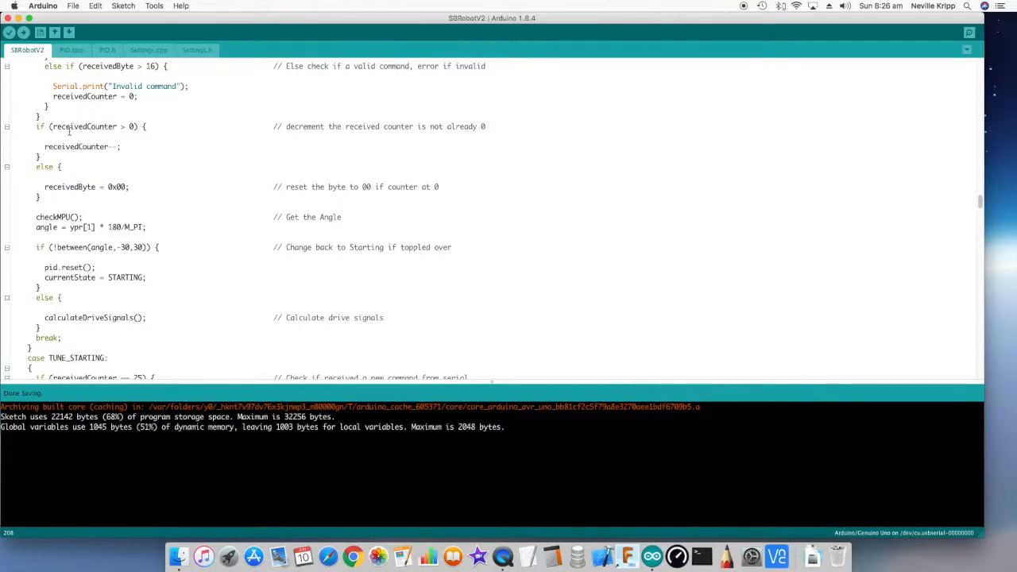
pyautogui.scroll(-3)
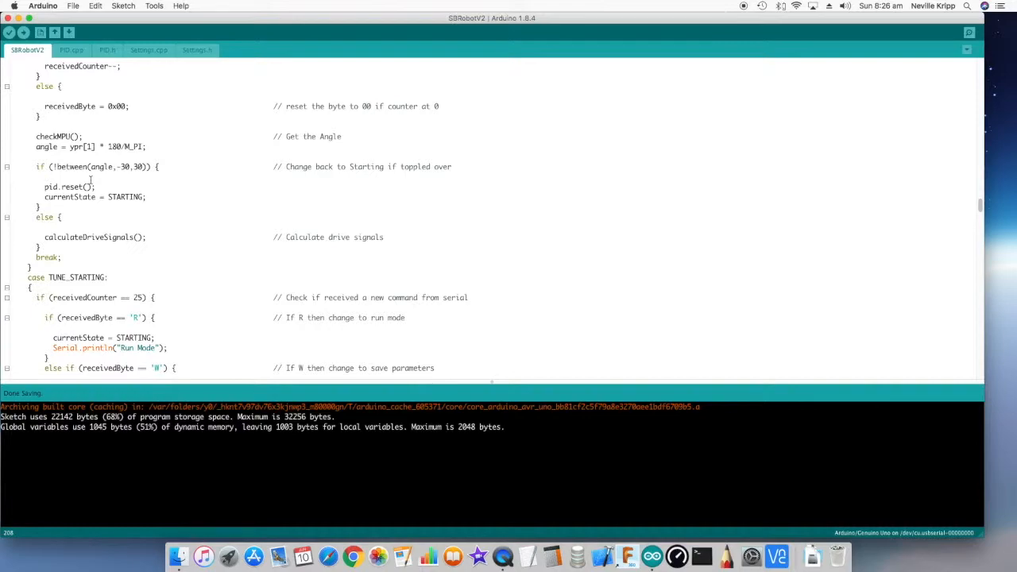
pyautogui.scroll(-3)
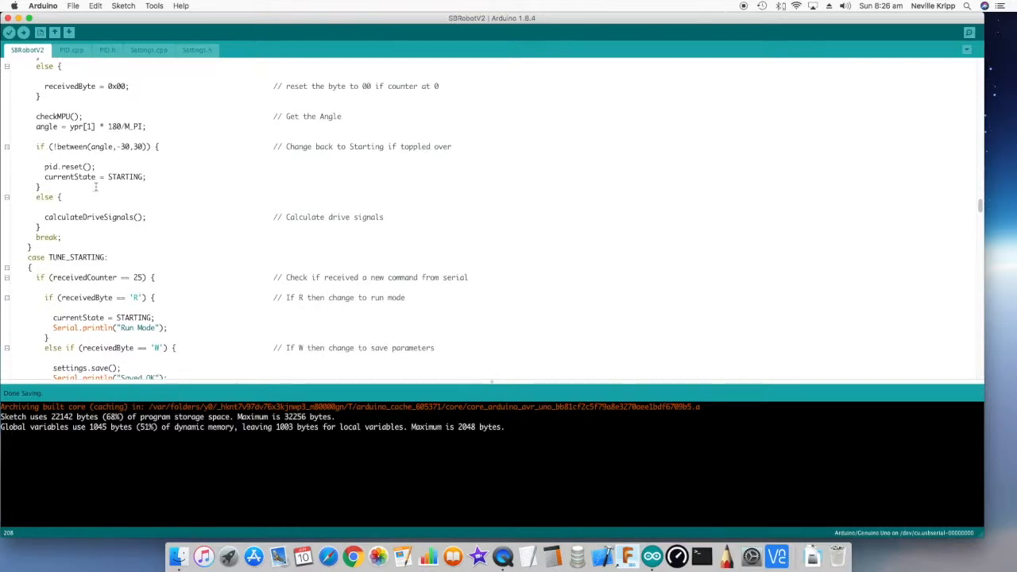
pyautogui.scroll(-3)
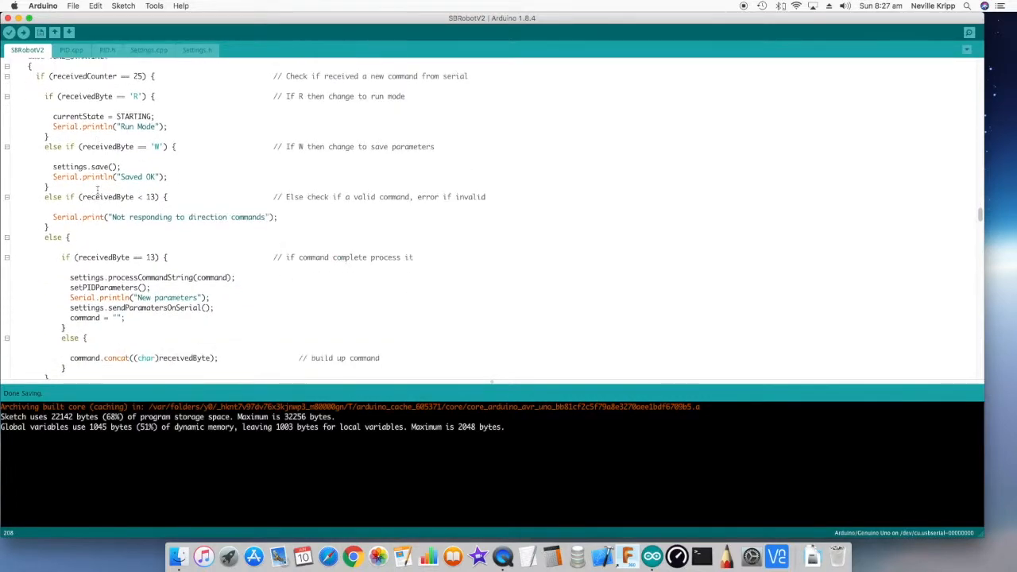
pyautogui.scroll(-3)
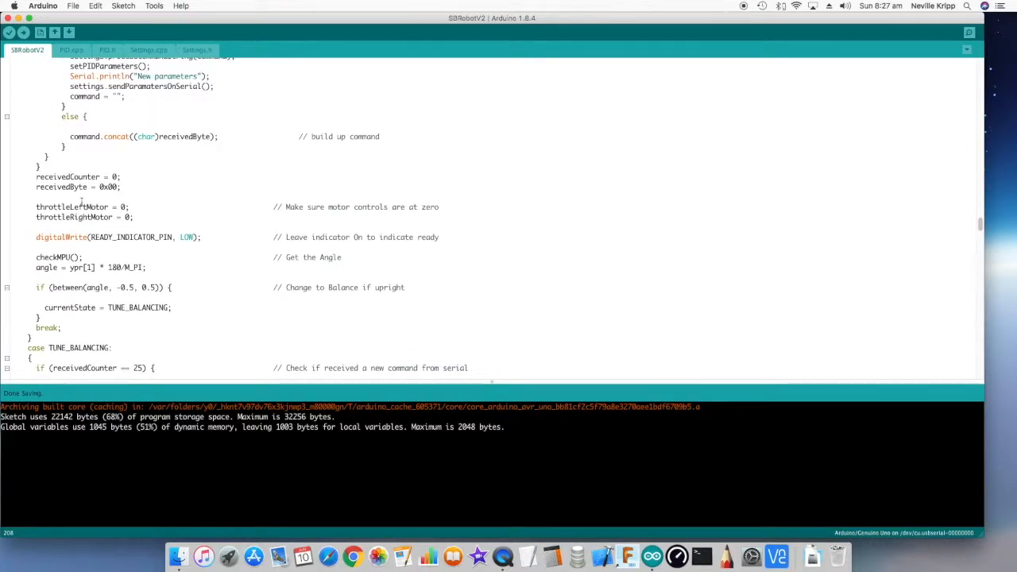
pyautogui.scroll(-3)
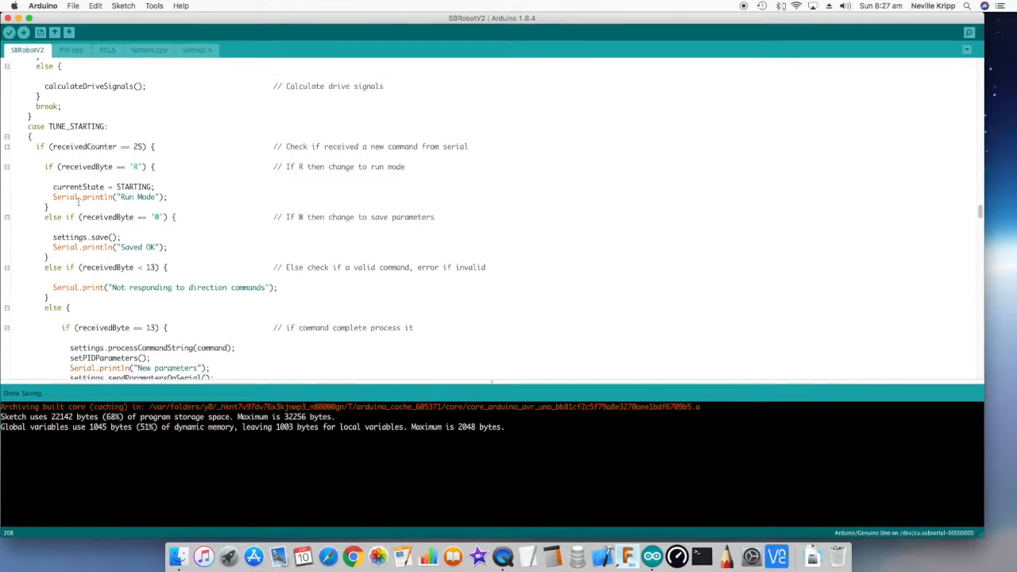
pyautogui.scroll(-3)
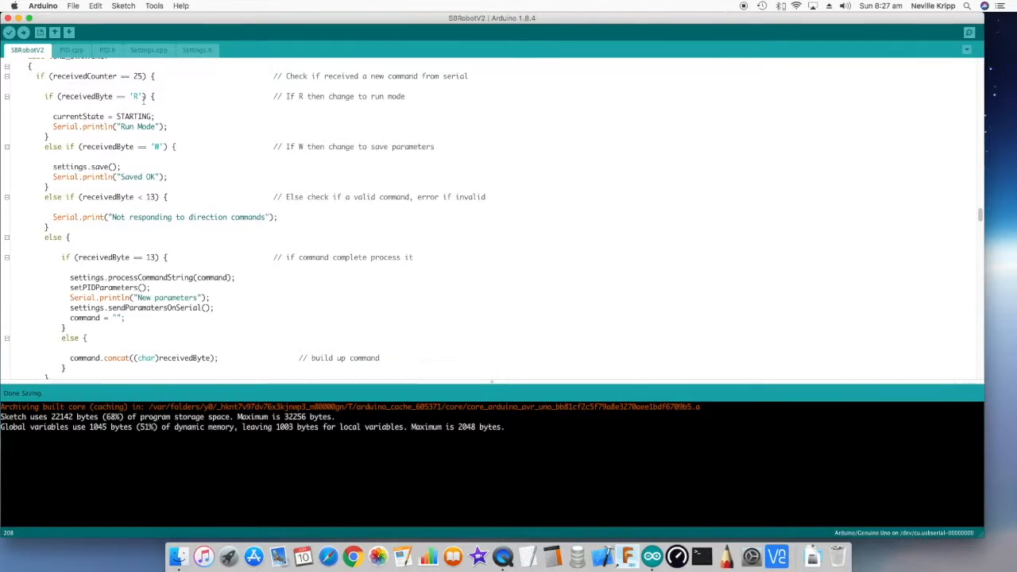
pyautogui.scroll(-3)
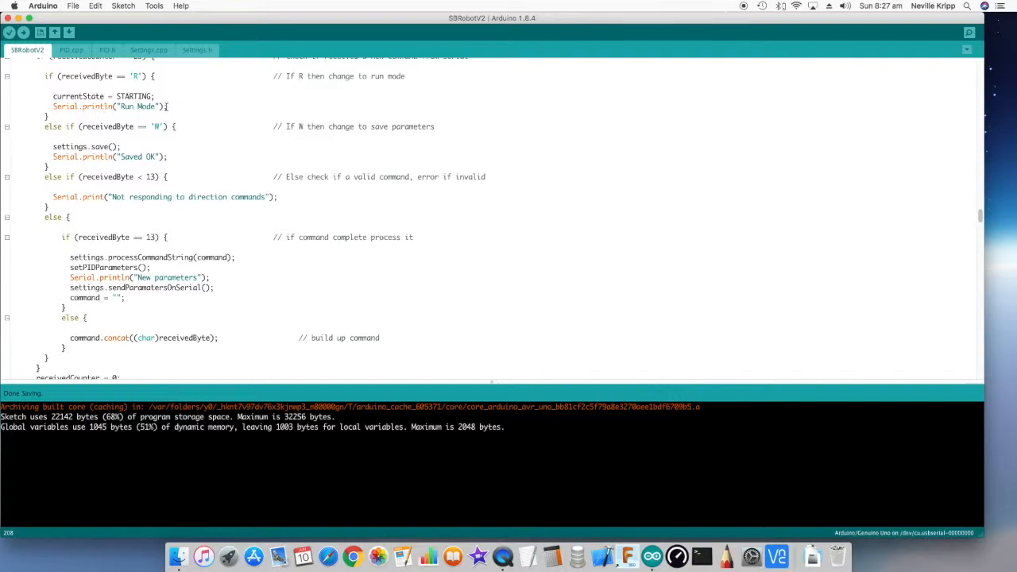
pyautogui.scroll(-3)
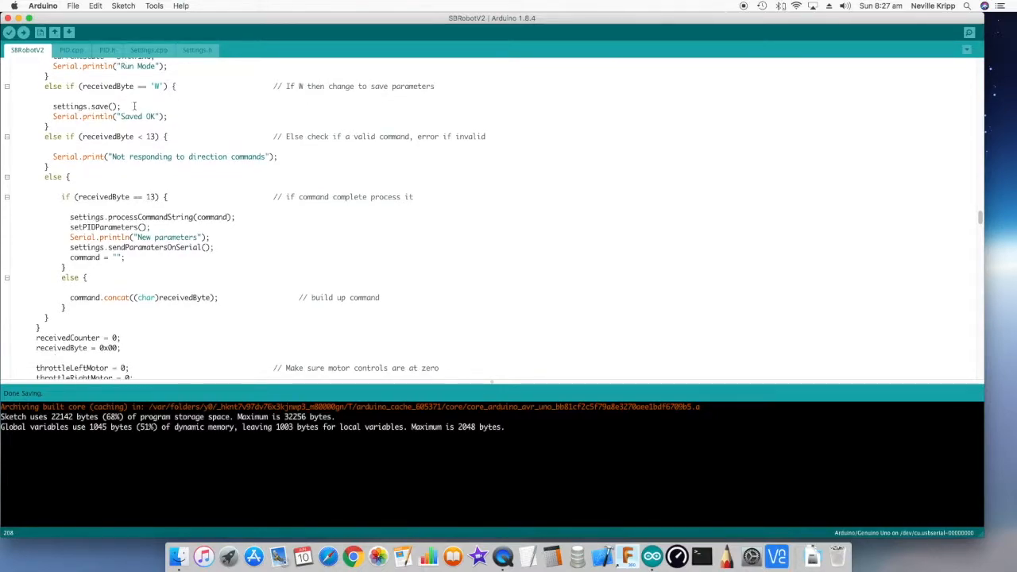
pyautogui.scroll(-3)
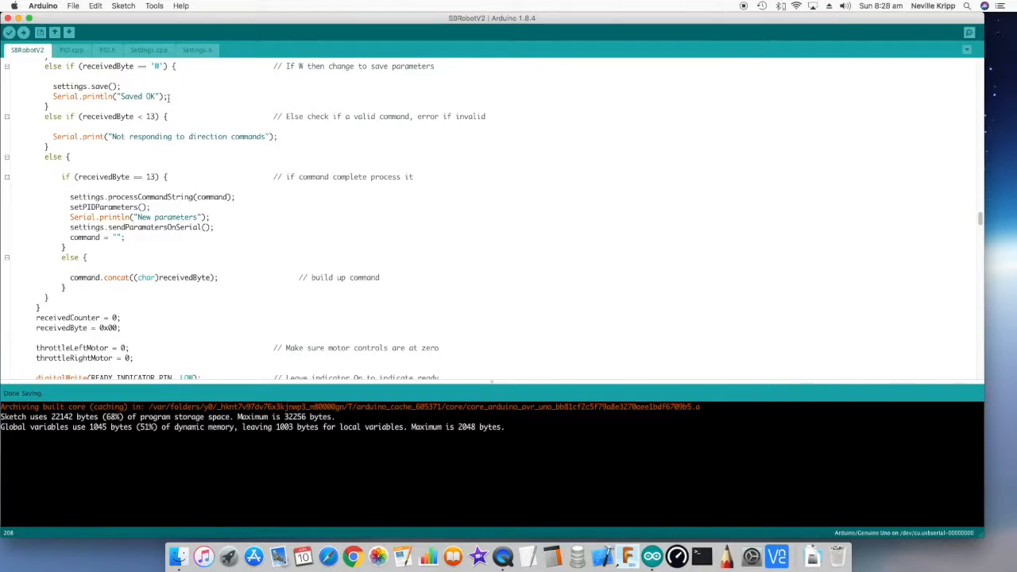
pyautogui.scroll(-3)
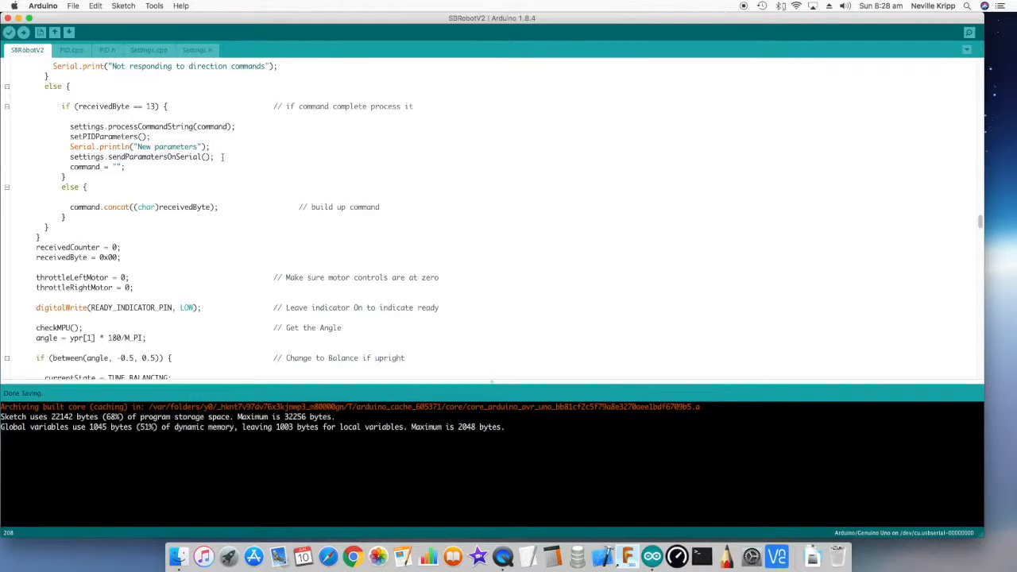
pyautogui.moveTo(143, 167)
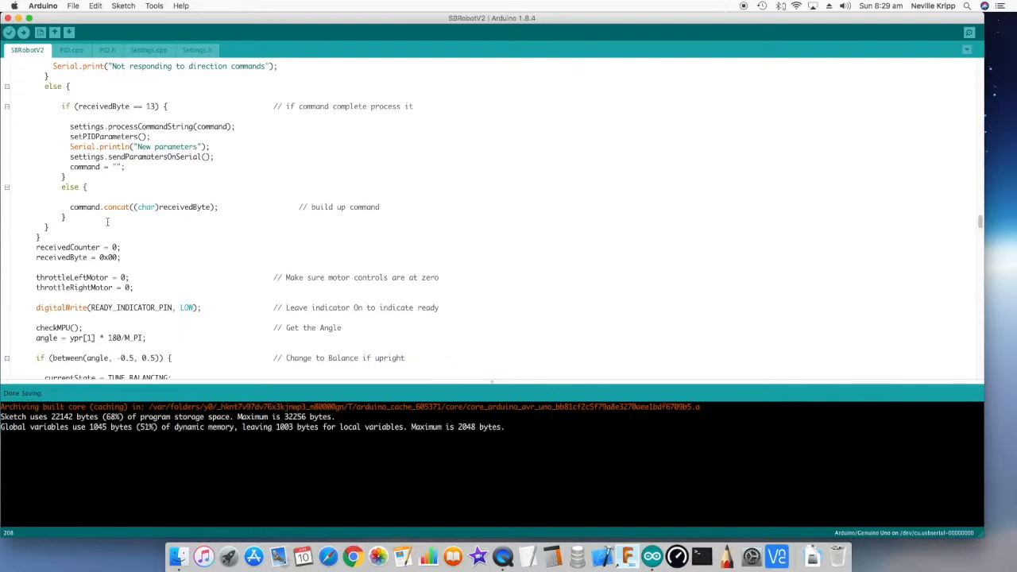
pyautogui.scroll(-3)
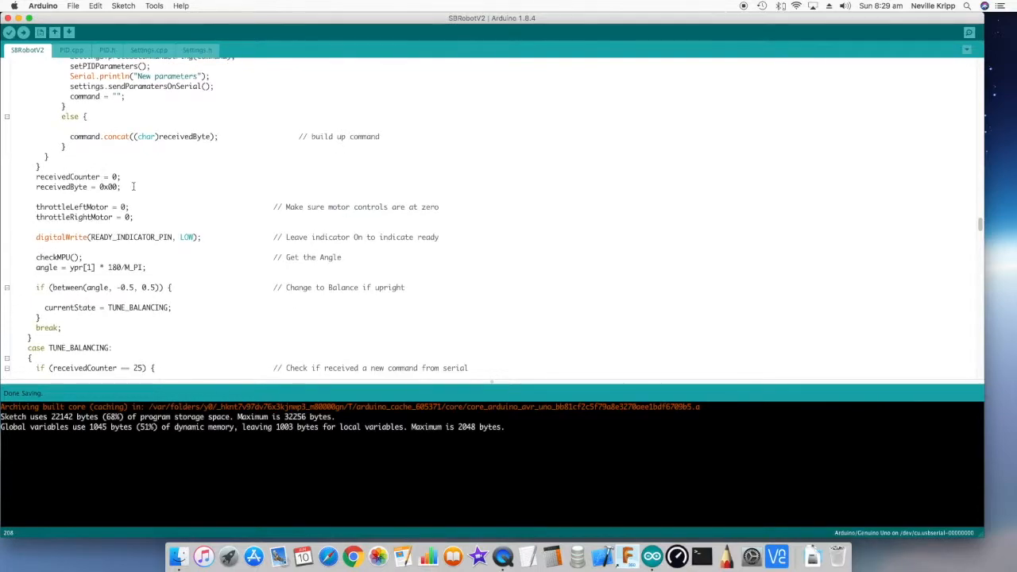
pyautogui.scroll(-3)
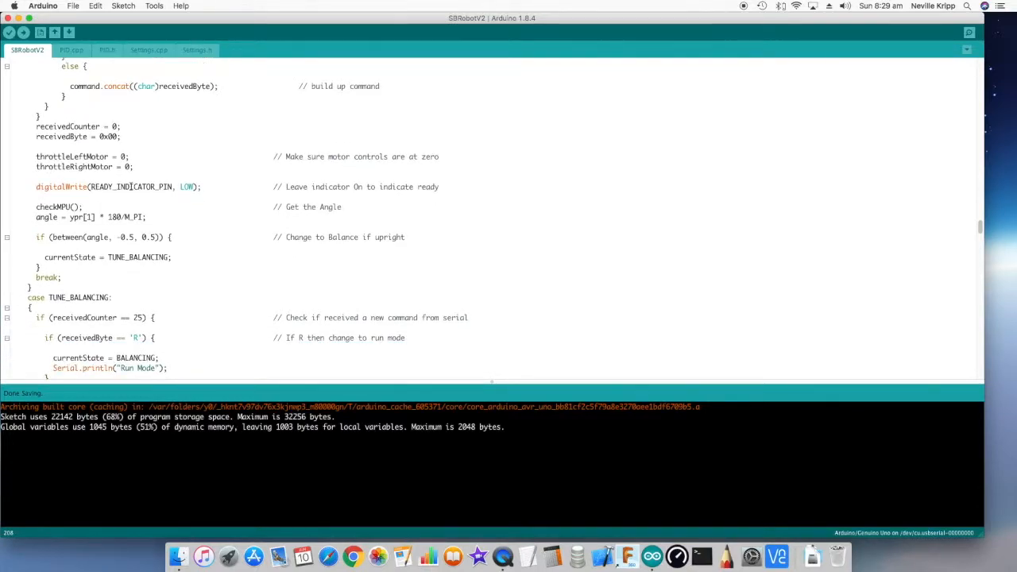
pyautogui.scroll(-3)
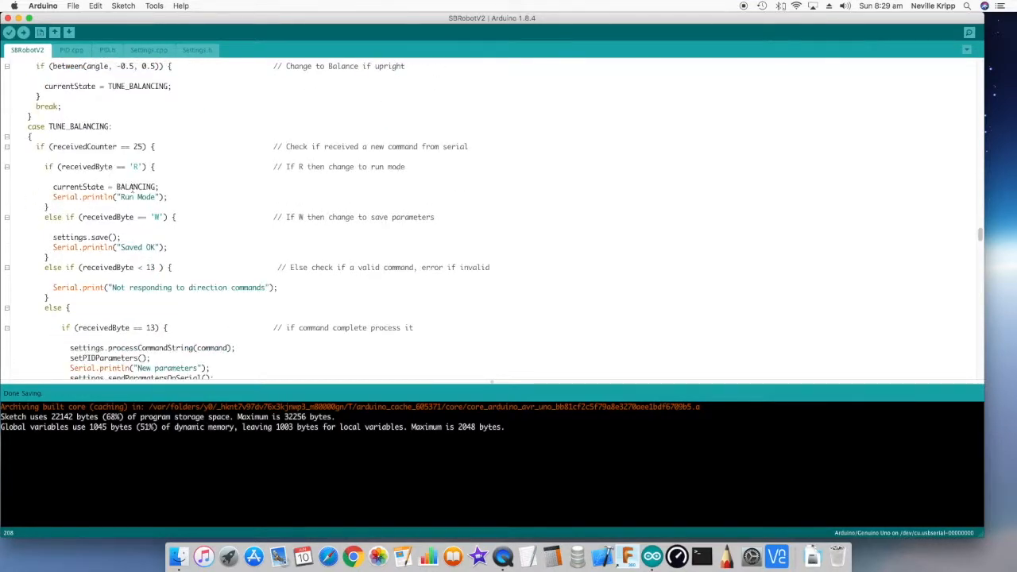
pyautogui.scroll(-3)
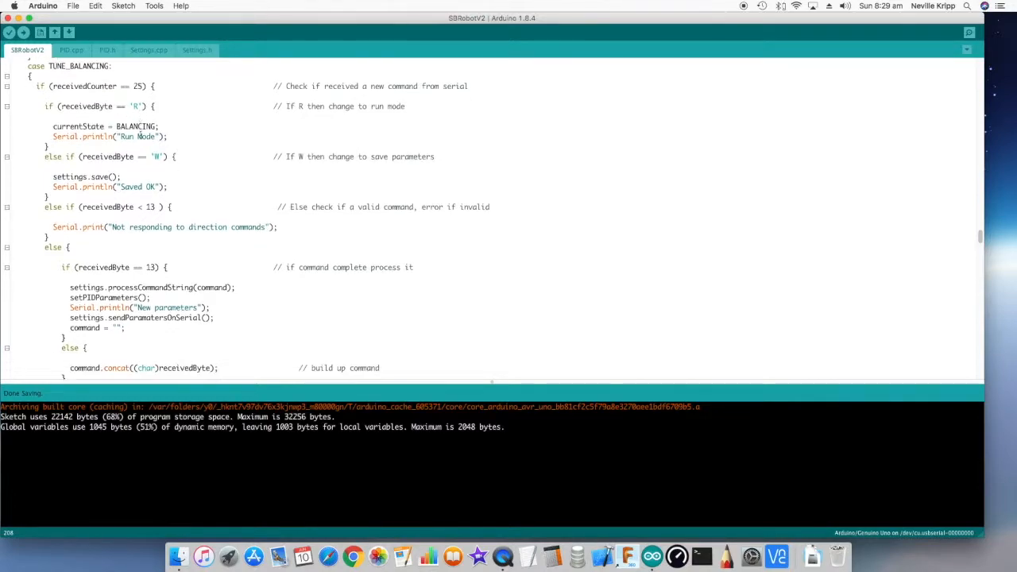
pyautogui.scroll(-3)
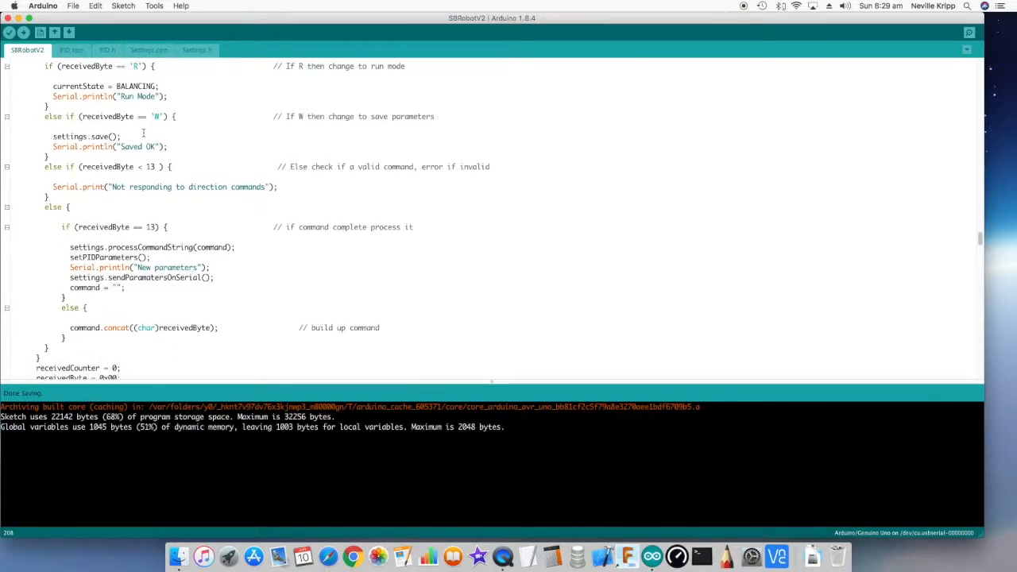
pyautogui.scroll(-3)
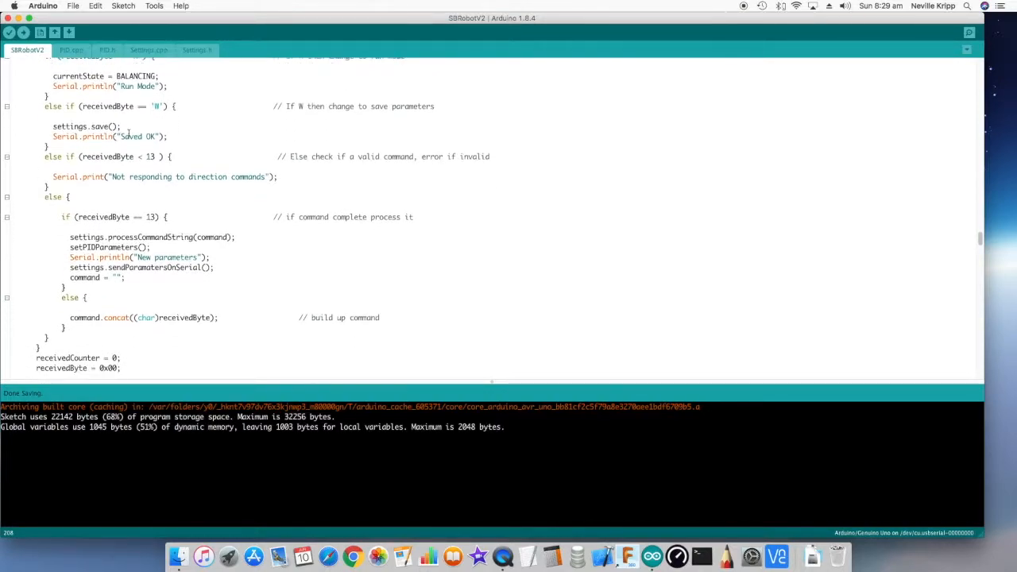
pyautogui.scroll(-3)
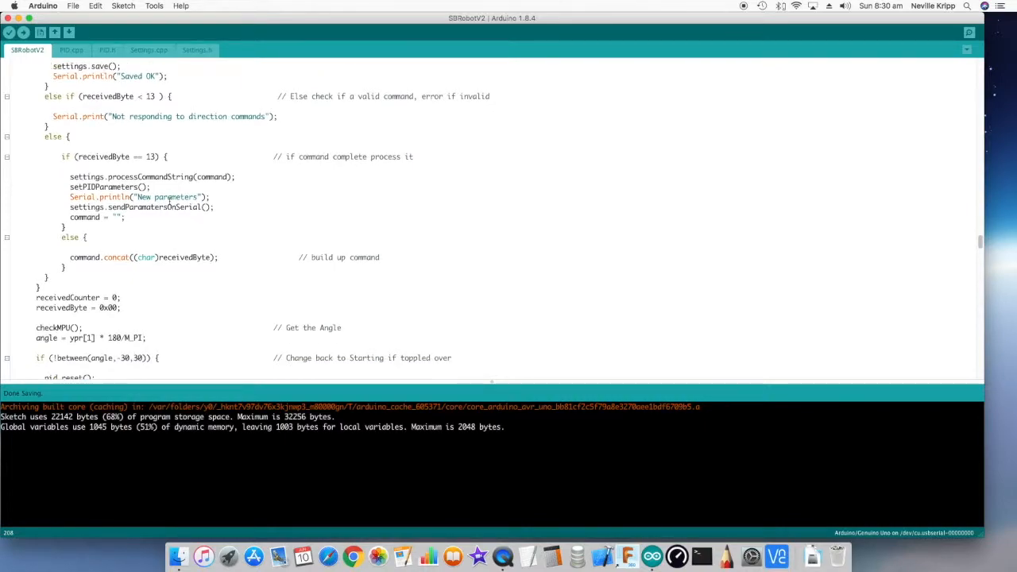
pyautogui.scroll(-3)
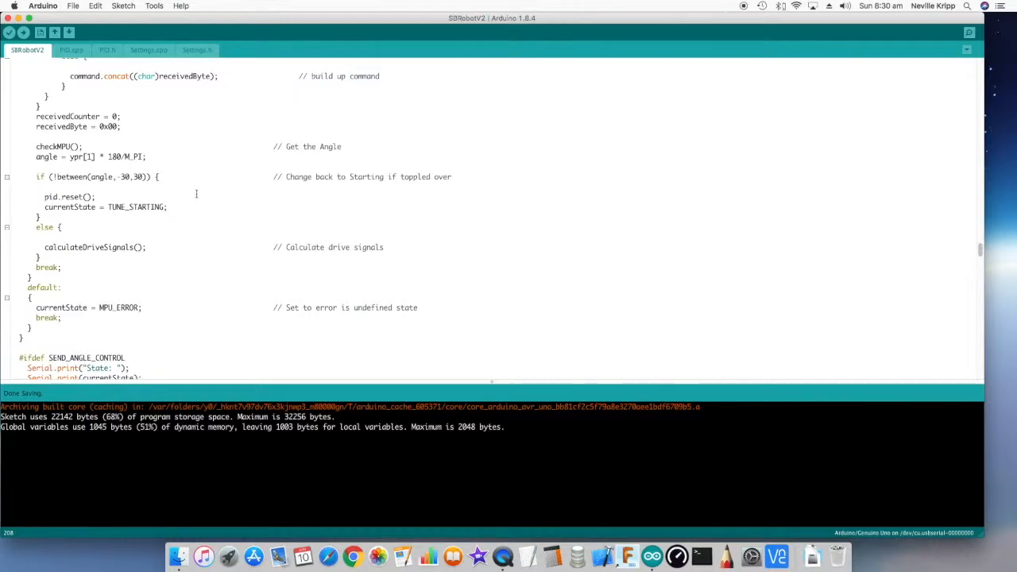
pyautogui.scroll(-3)
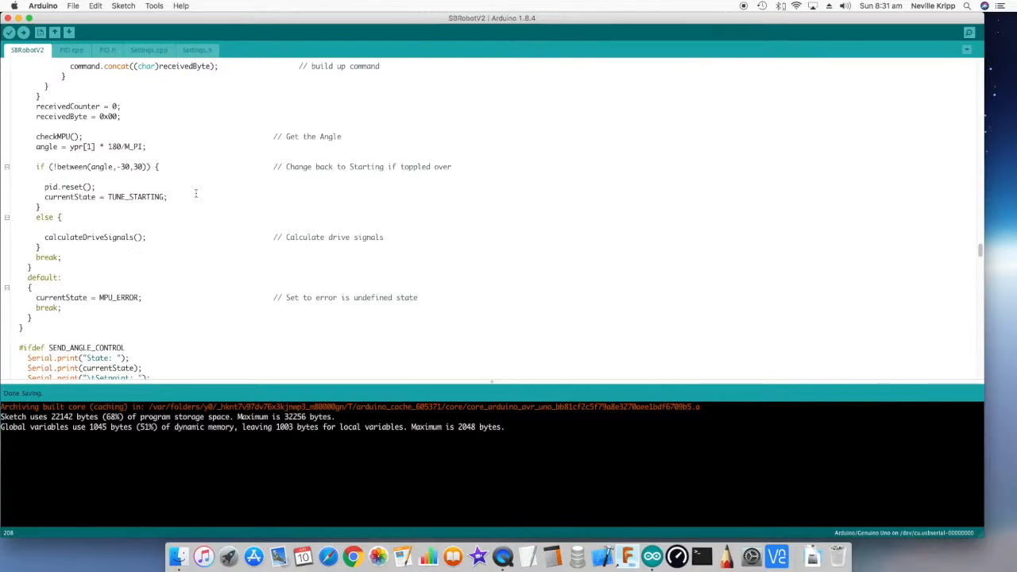
pyautogui.scroll(-3)
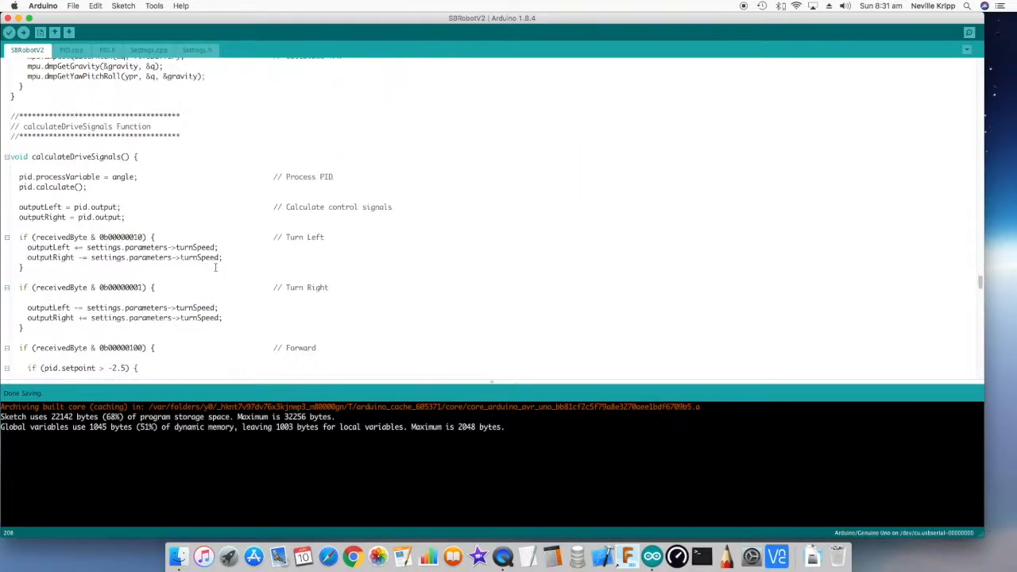
pyautogui.scroll(-3)
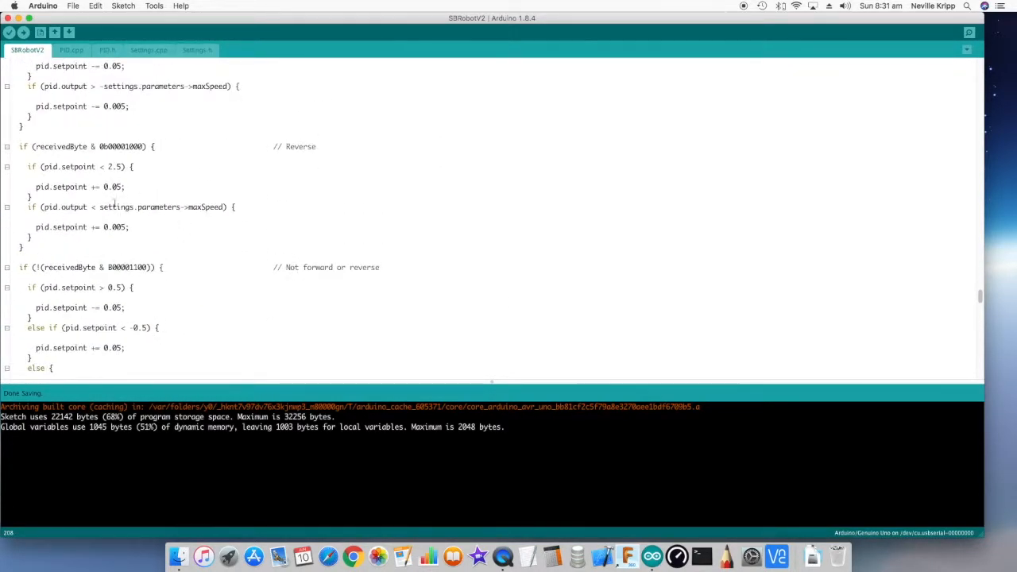
pyautogui.doubleClick(143, 206)
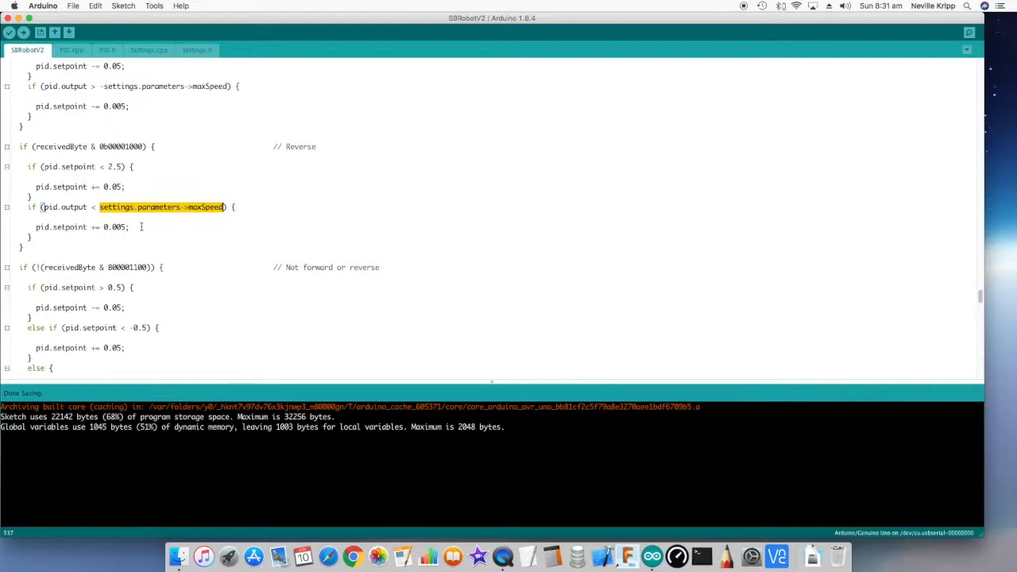